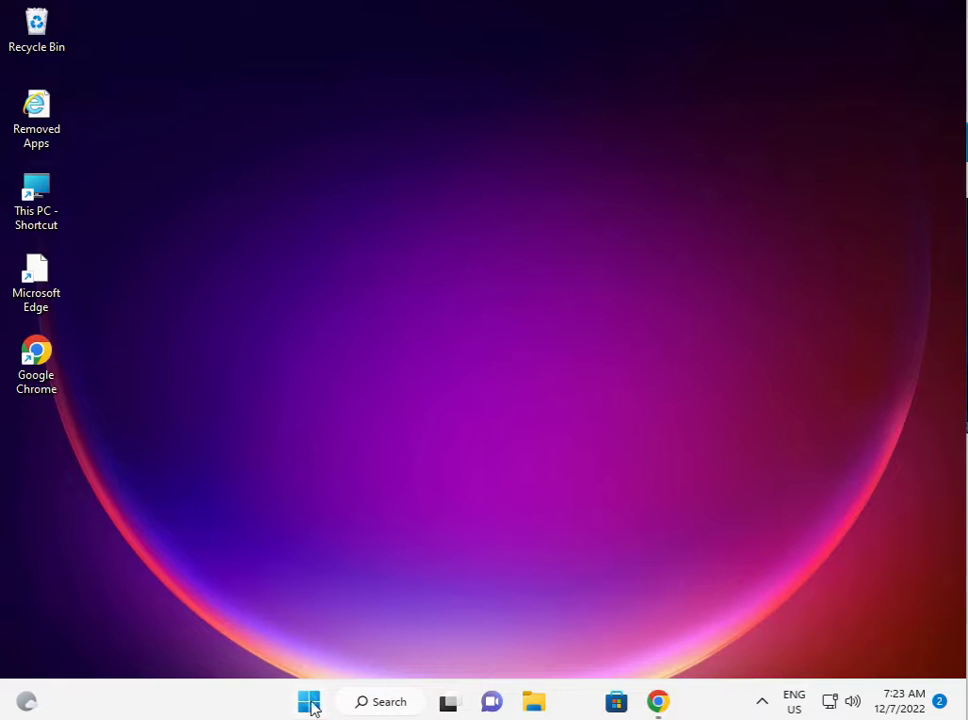
Step: Launch Settings from Start, maximize it and scroll the System page toward Troubleshoot
click(308, 701)
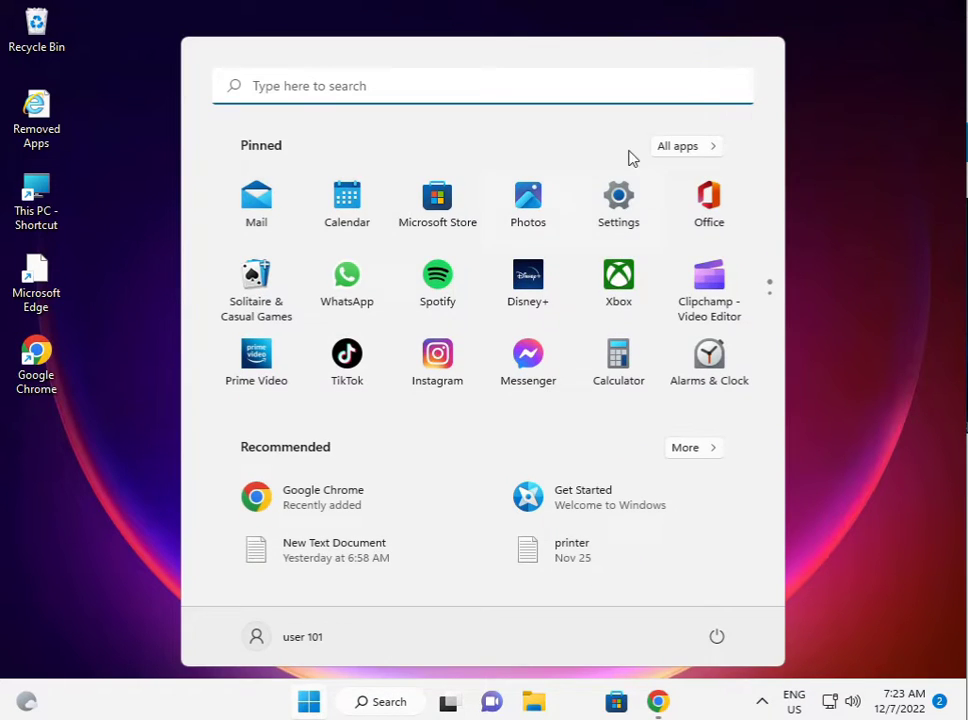
mouse_move(618, 196)
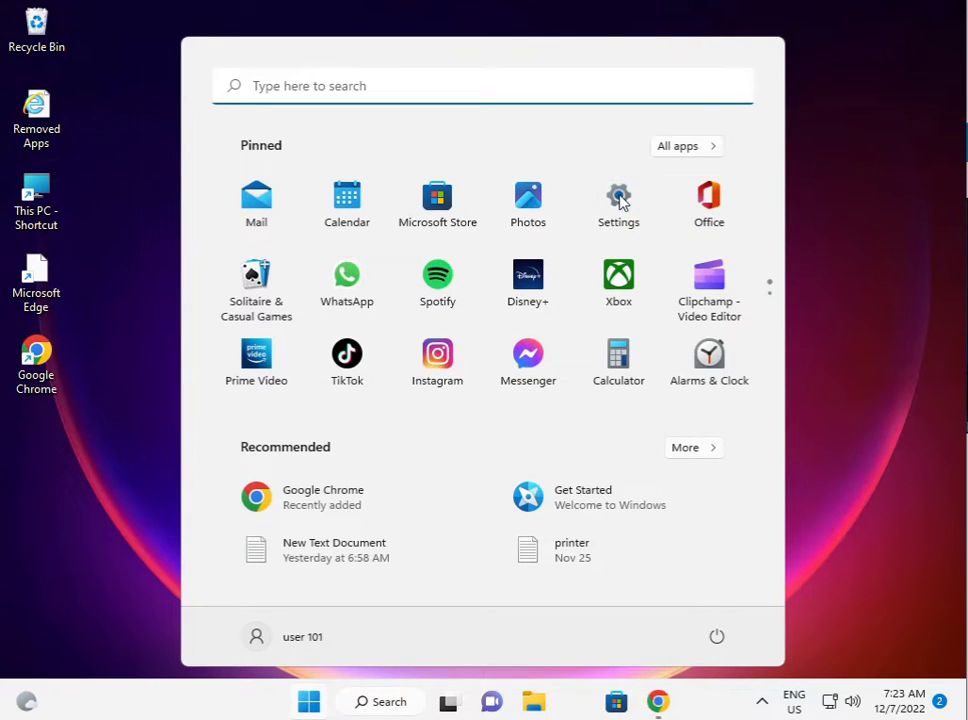
click(618, 202)
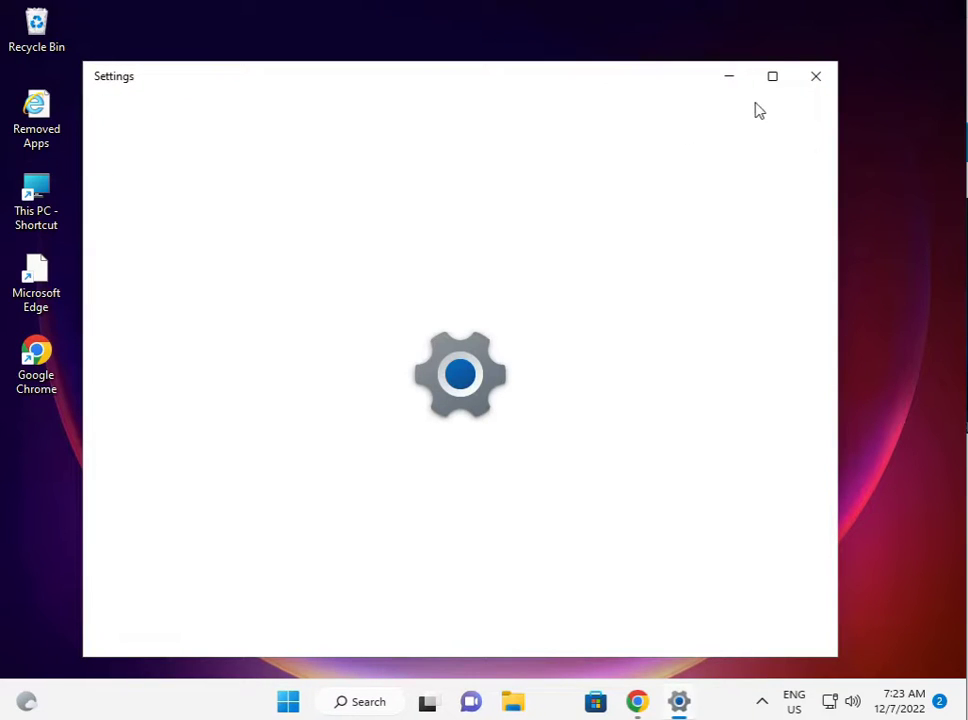
click(772, 76)
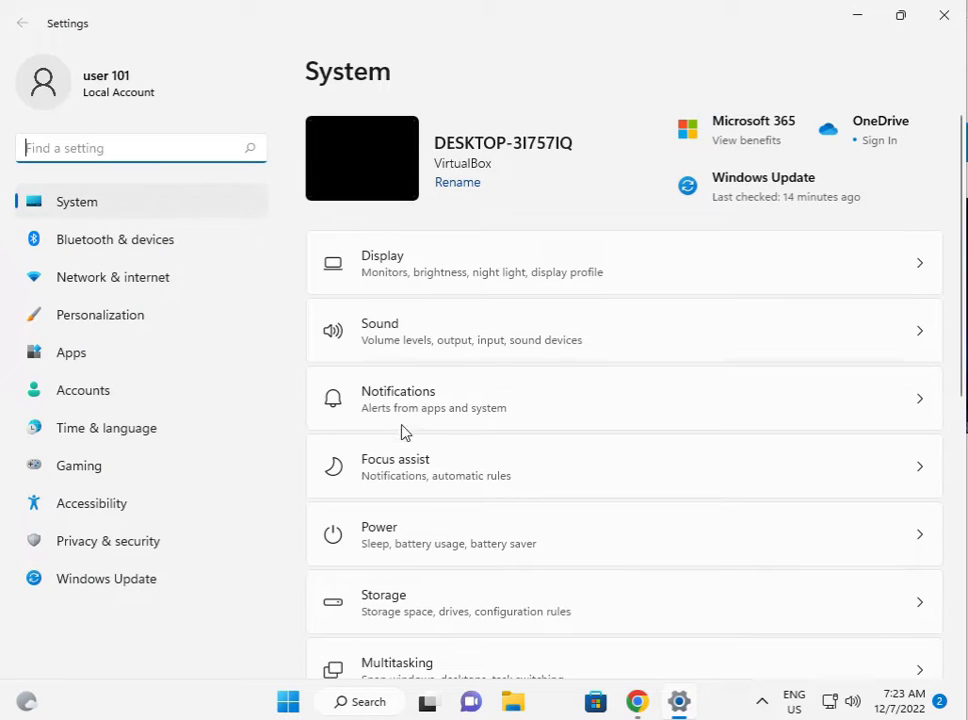
scroll(down, 3)
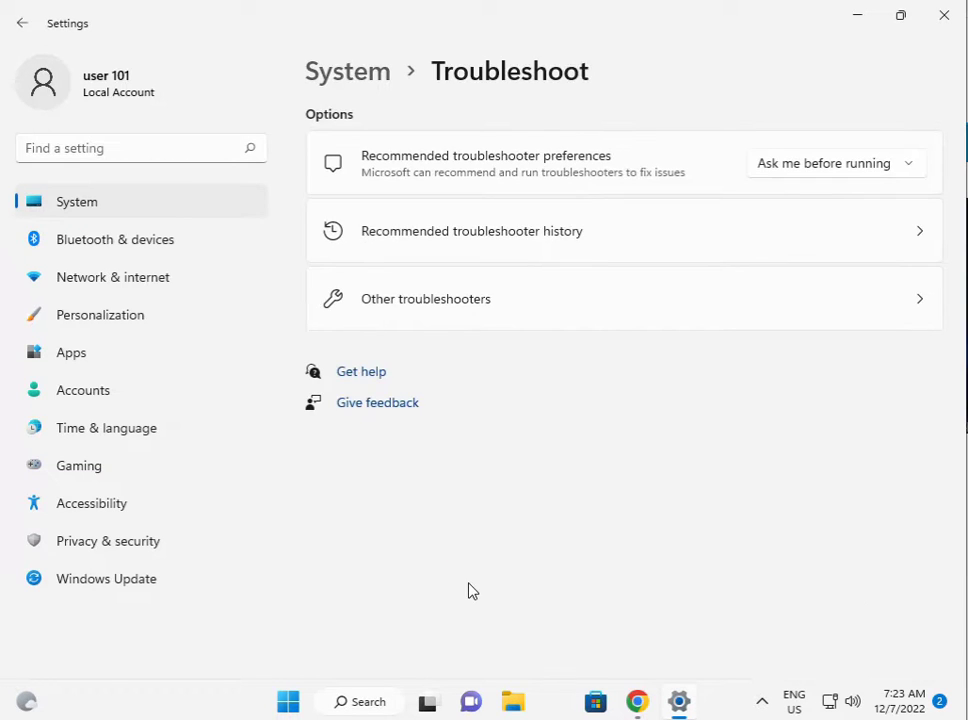
Step: Scroll Other troubleshooters to the bottom and run the Windows Store Apps troubleshooter
click(425, 298)
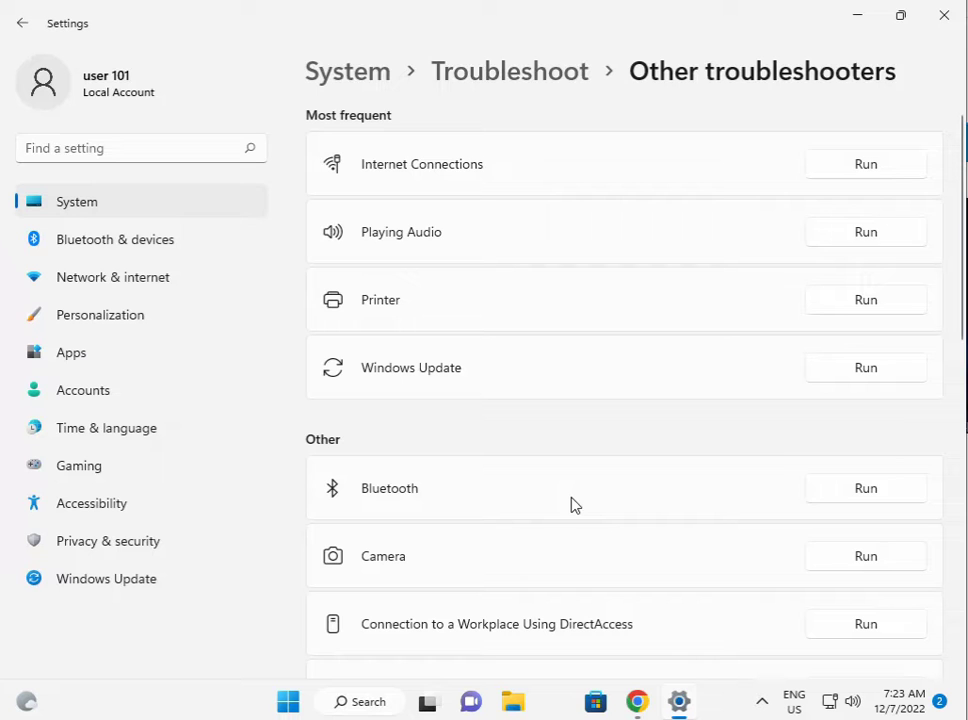
scroll(down, 3)
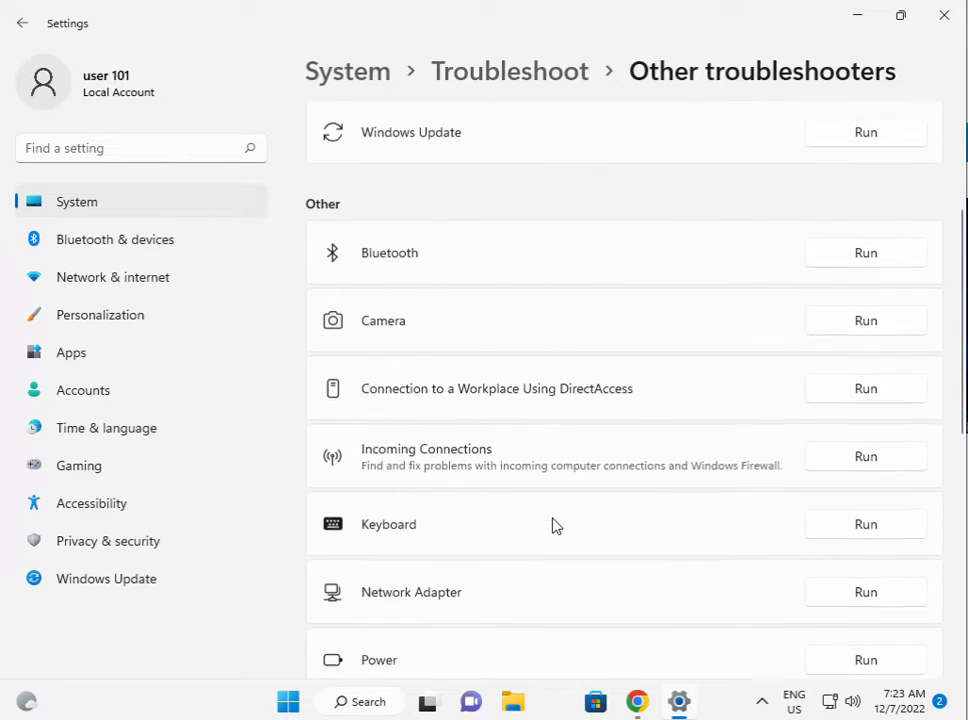
scroll(down, 3)
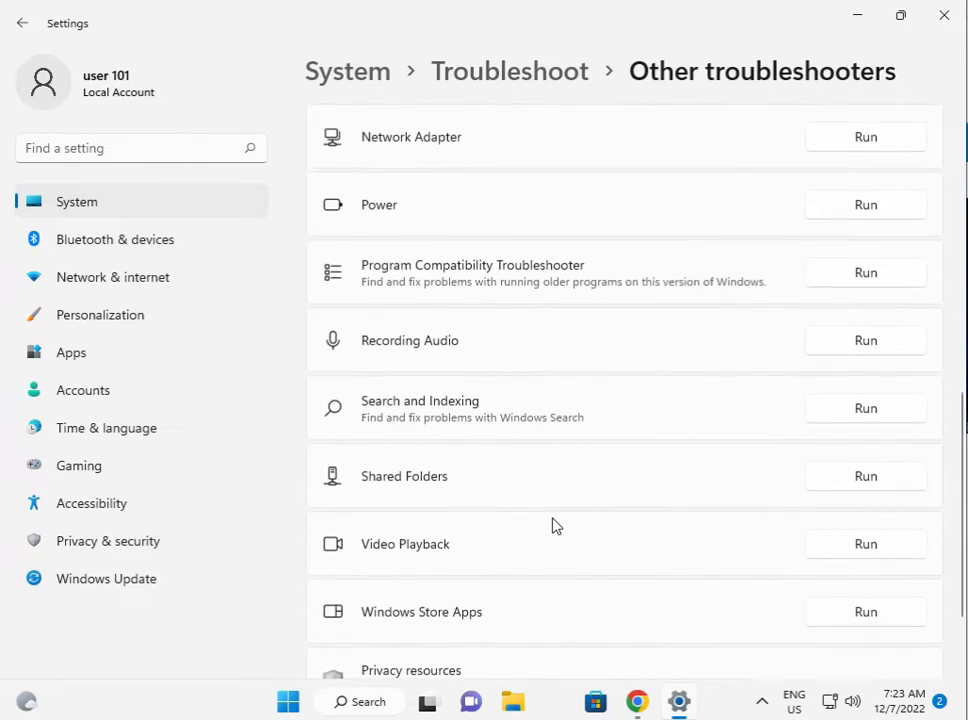
scroll(down, 3)
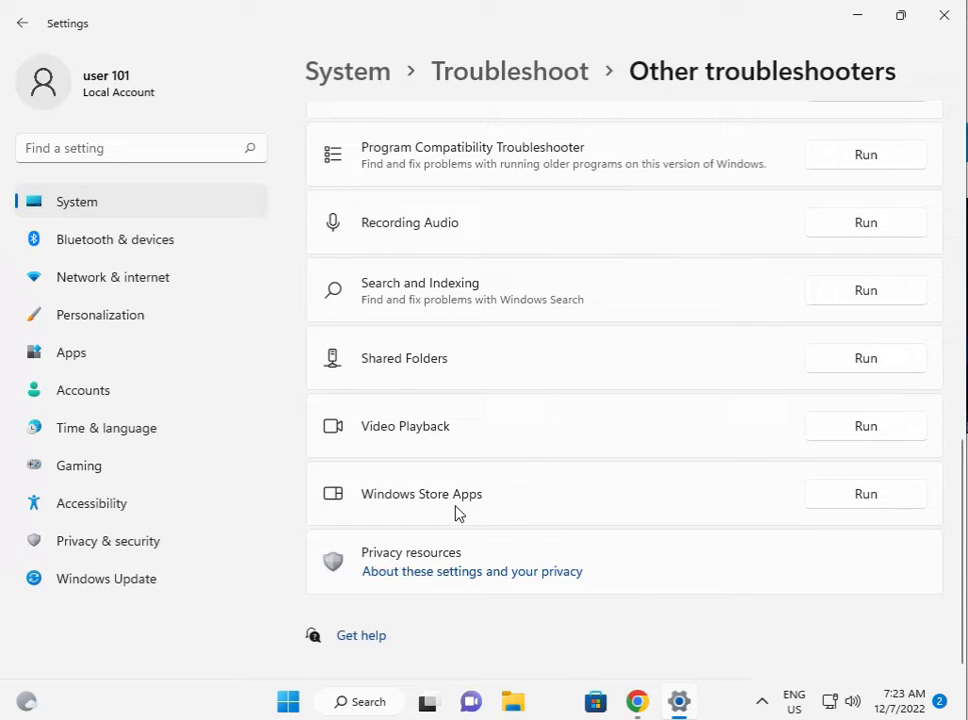
click(865, 493)
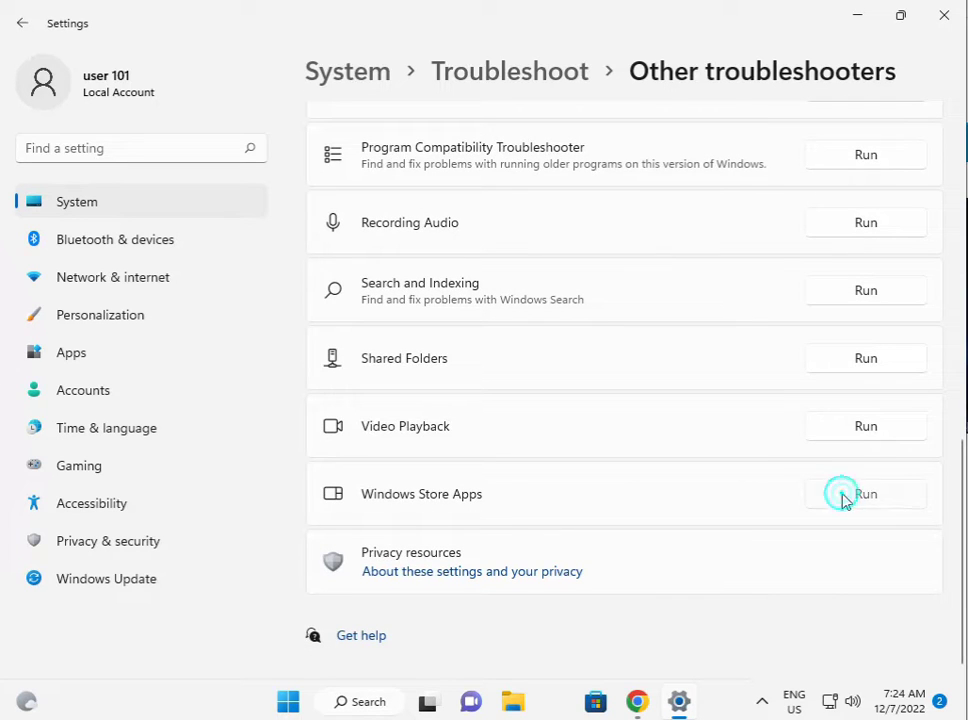
Step: Let the Windows Store Apps troubleshooter start detecting problems
click(865, 493)
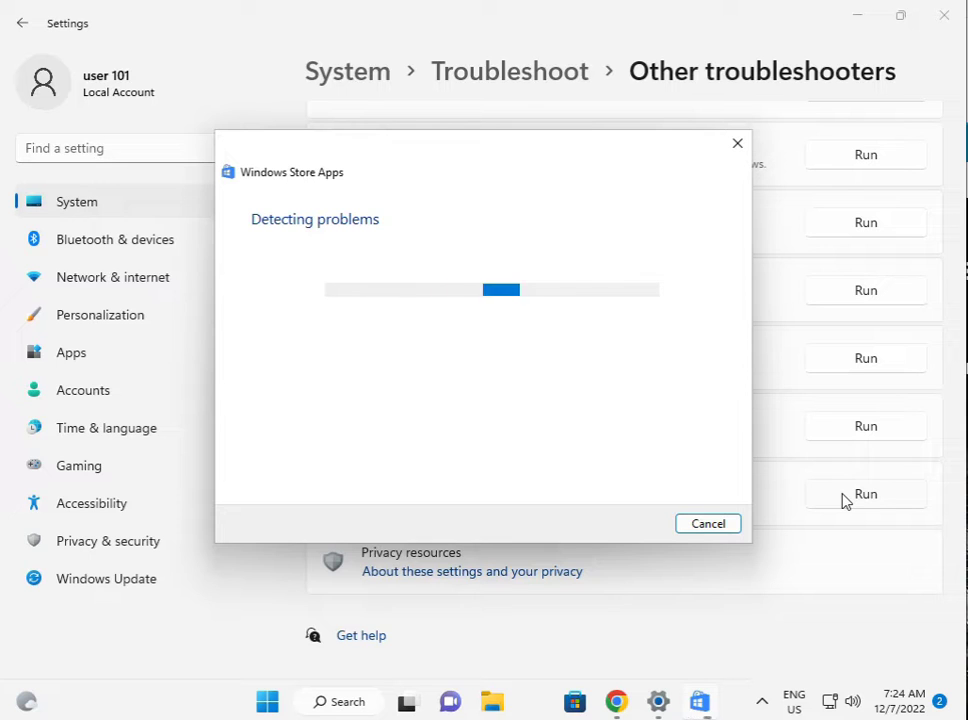
mouse_move(698, 701)
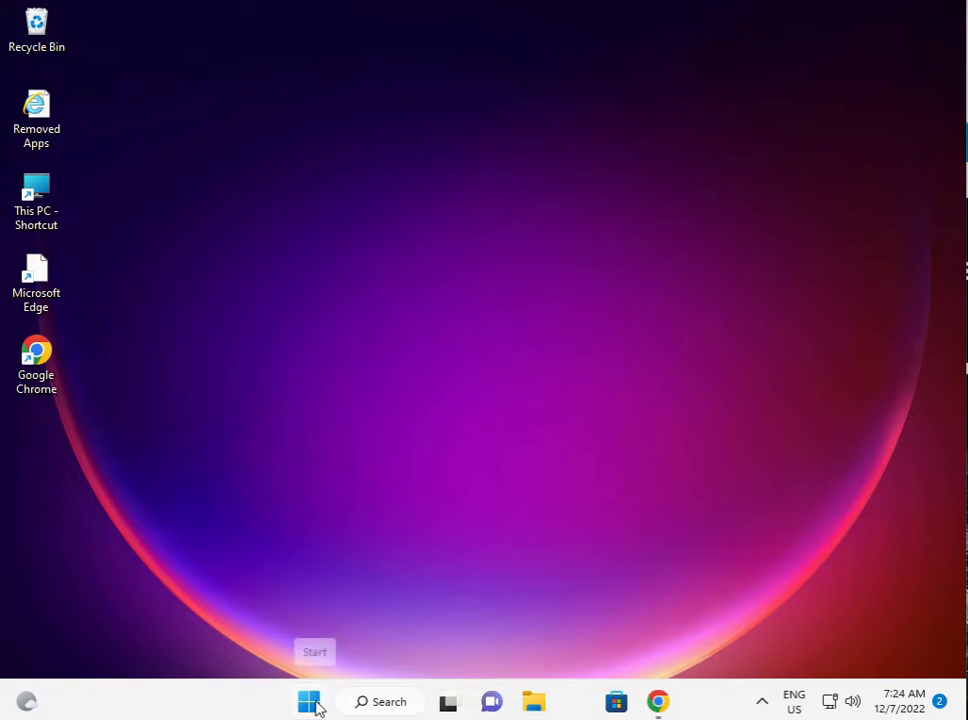
Step: Reopen Settings from Start and scroll the Apps & features list toward Microsoft Store
click(308, 701)
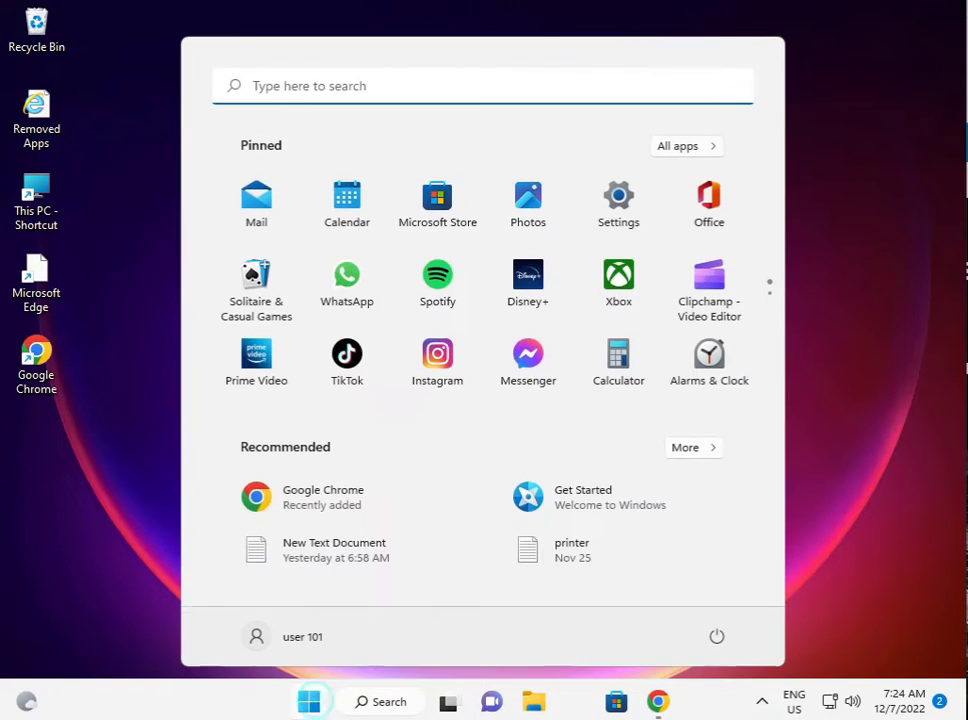
mouse_move(618, 200)
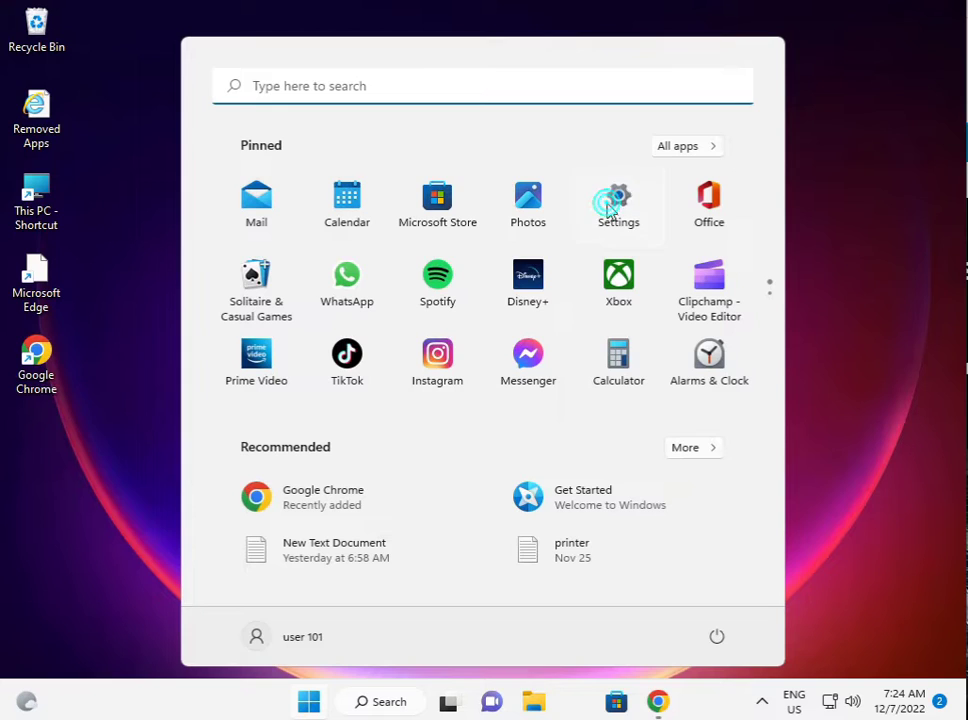
click(618, 203)
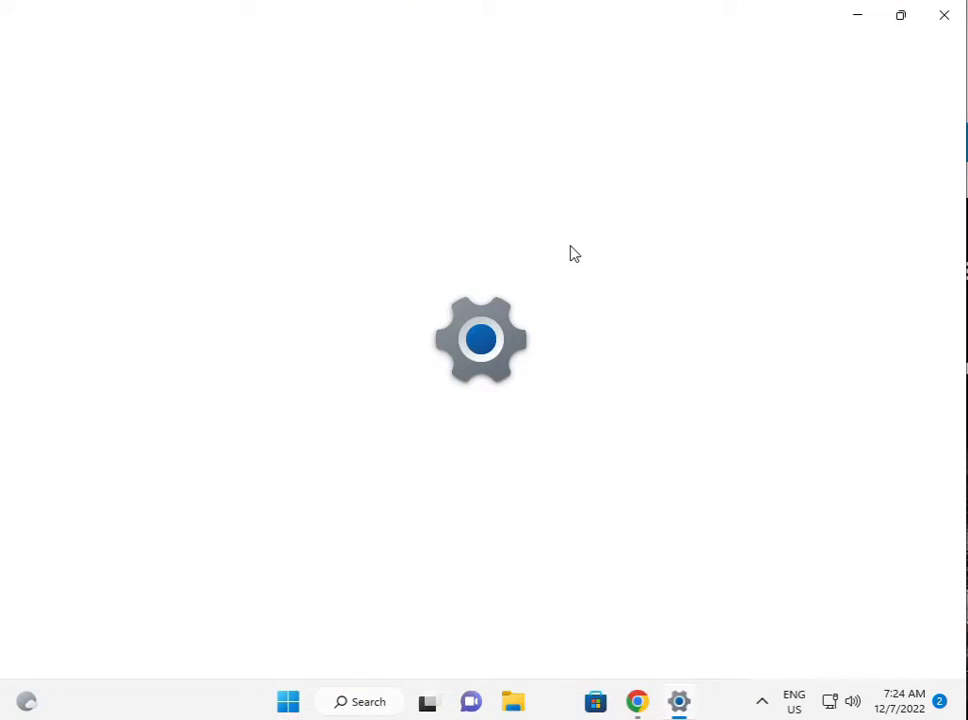
click(679, 700)
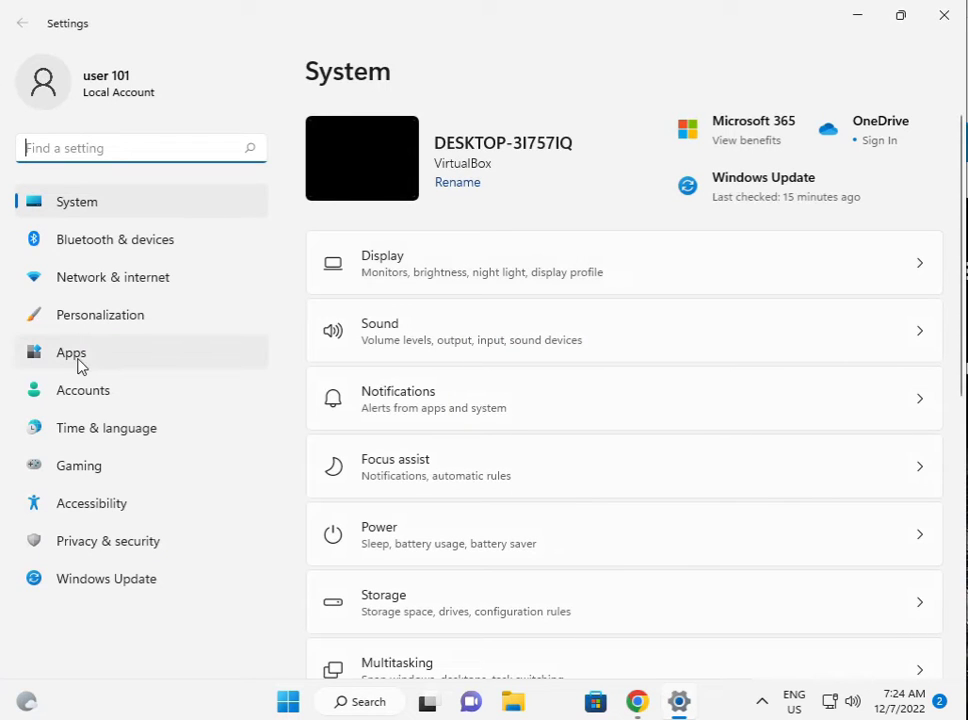
click(71, 352)
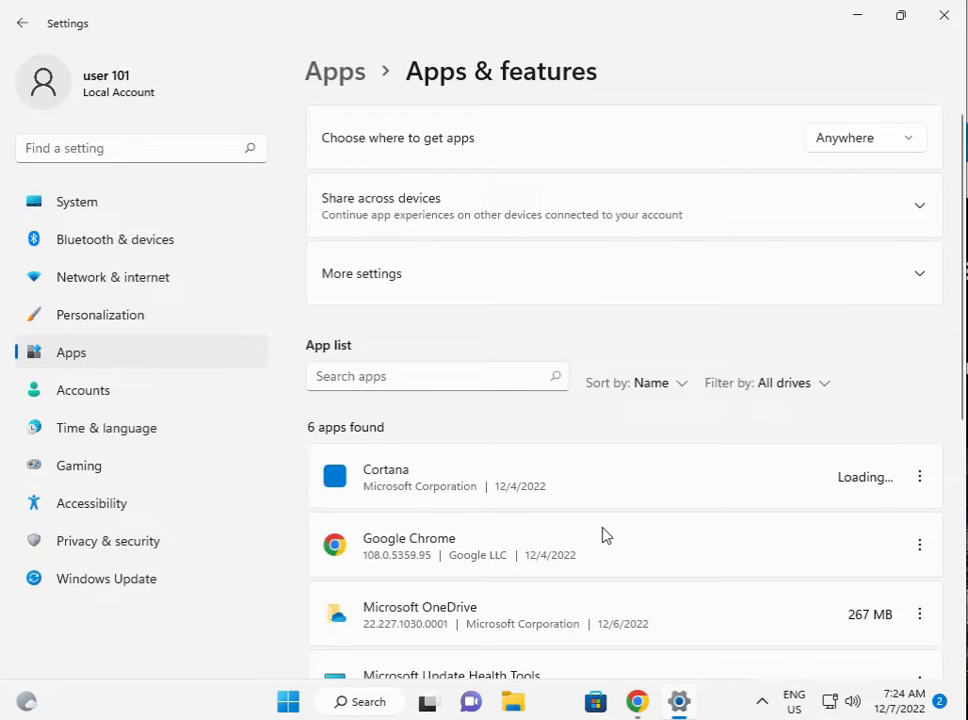
scroll(down, 3)
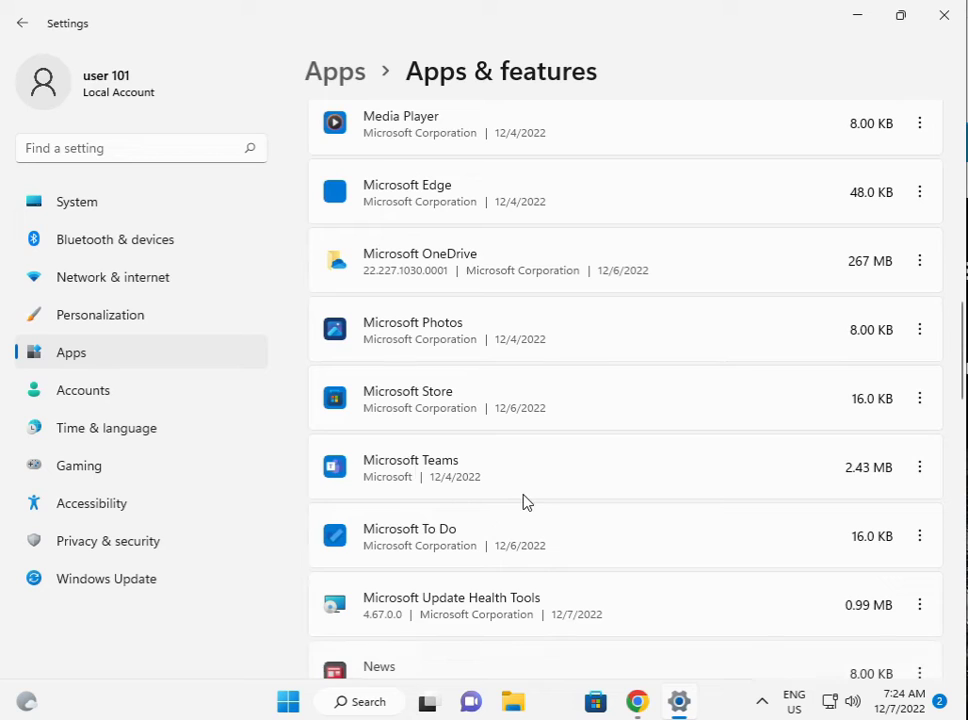
mouse_move(393, 410)
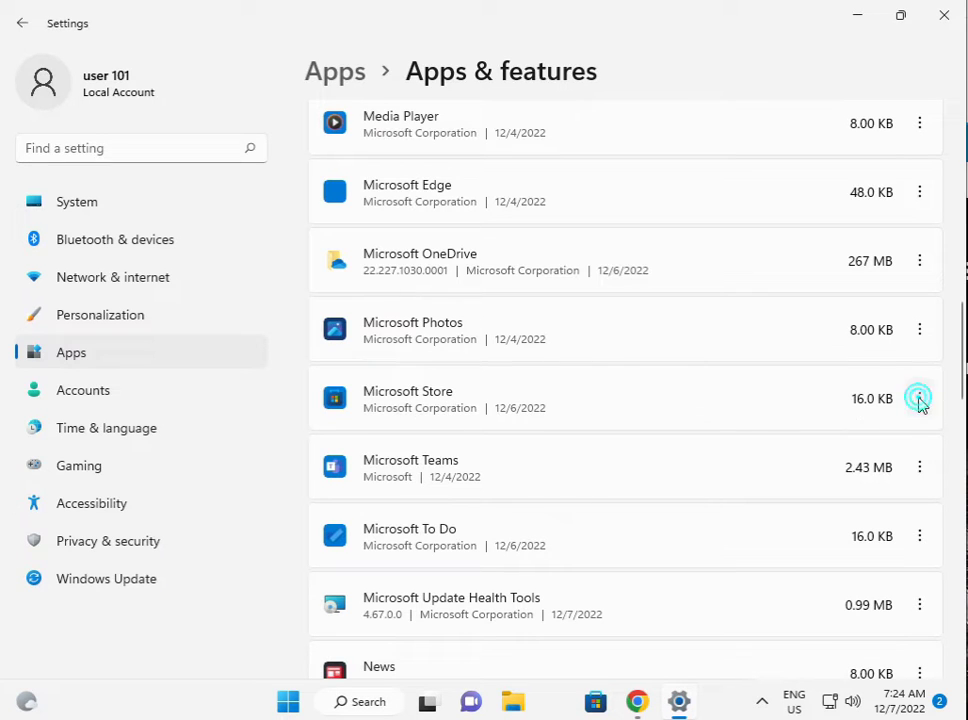
Step: Reach the Reset section of Microsoft Store's advanced options via its three-dot menu
click(919, 398)
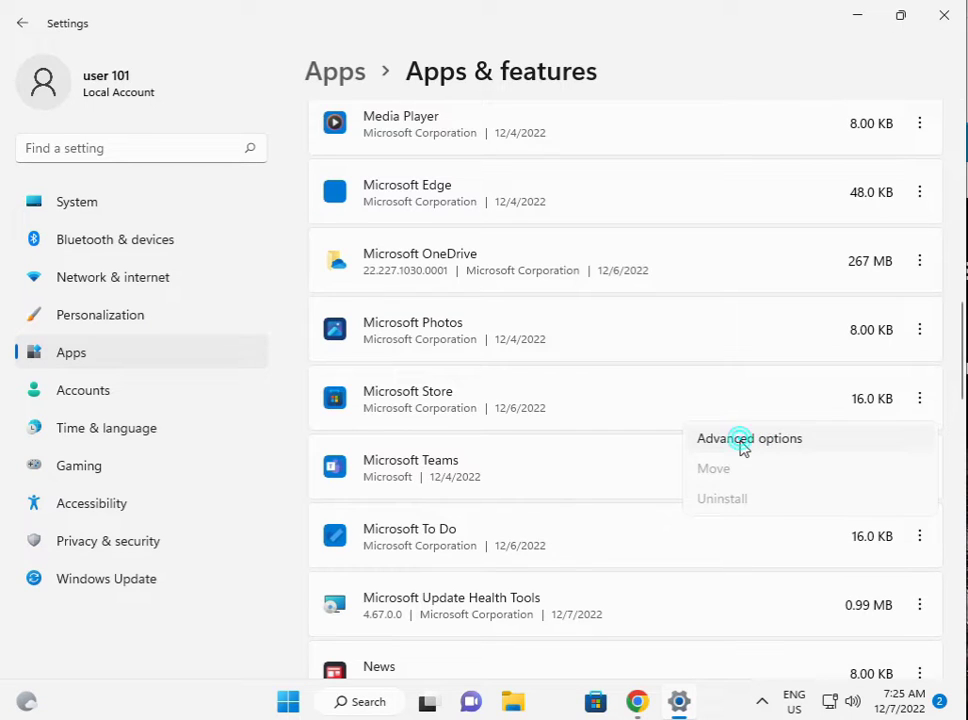
click(749, 438)
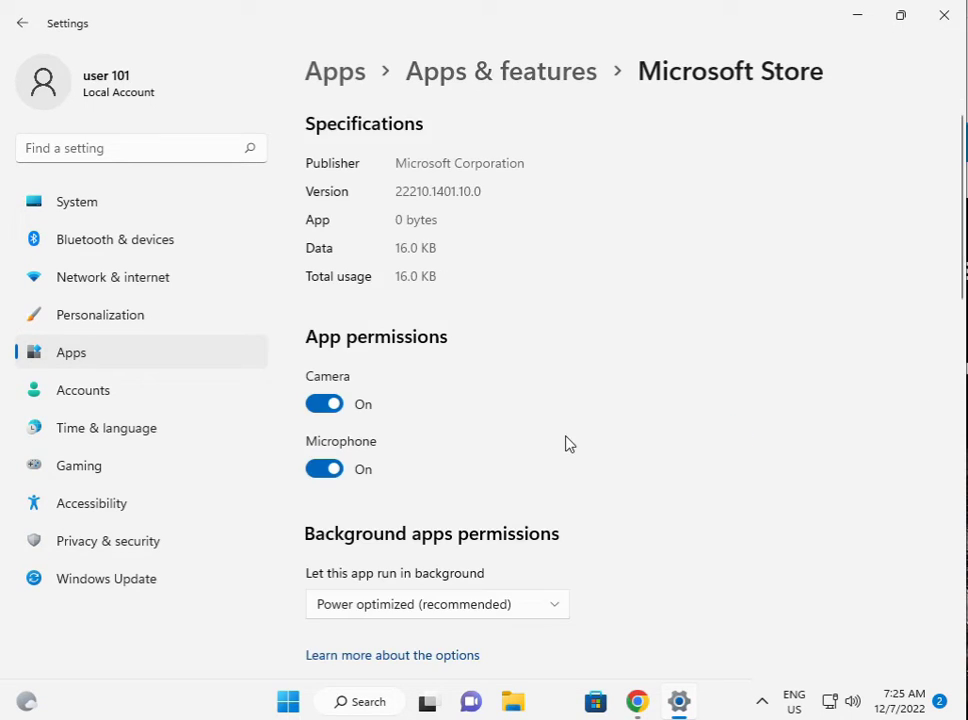
scroll(down, 3)
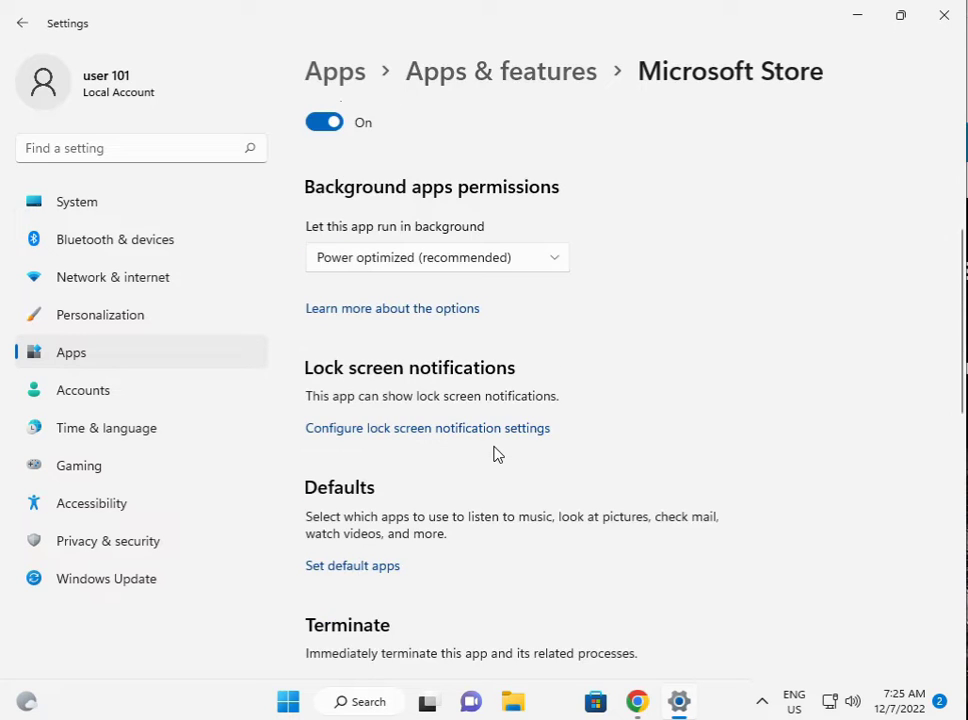
scroll(down, 3)
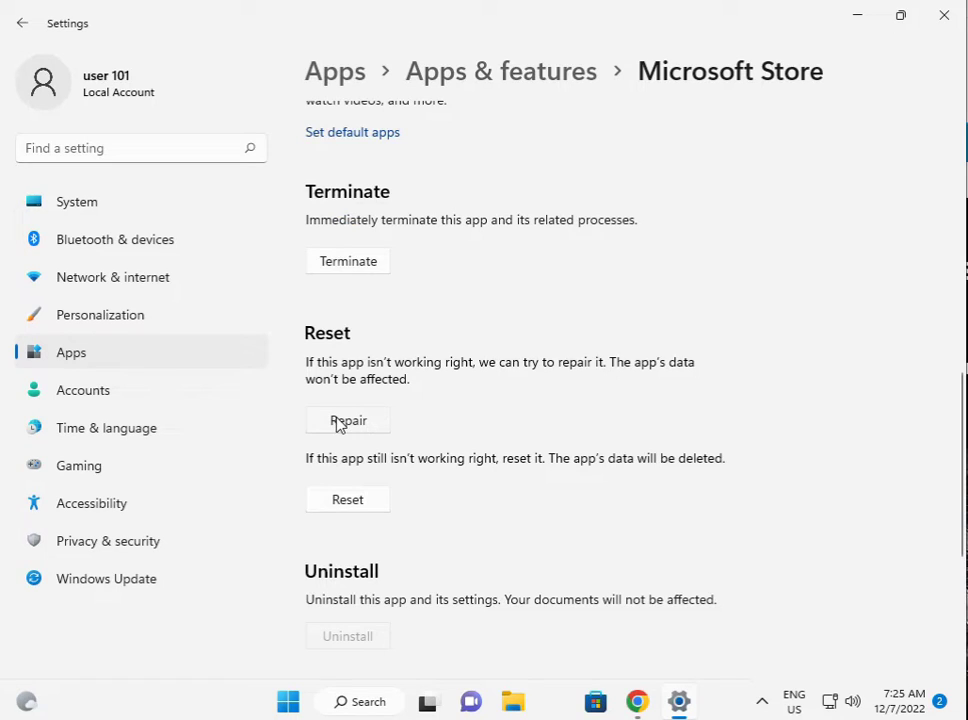
Step: Repair the Microsoft Store app, then reset it and confirm
click(347, 420)
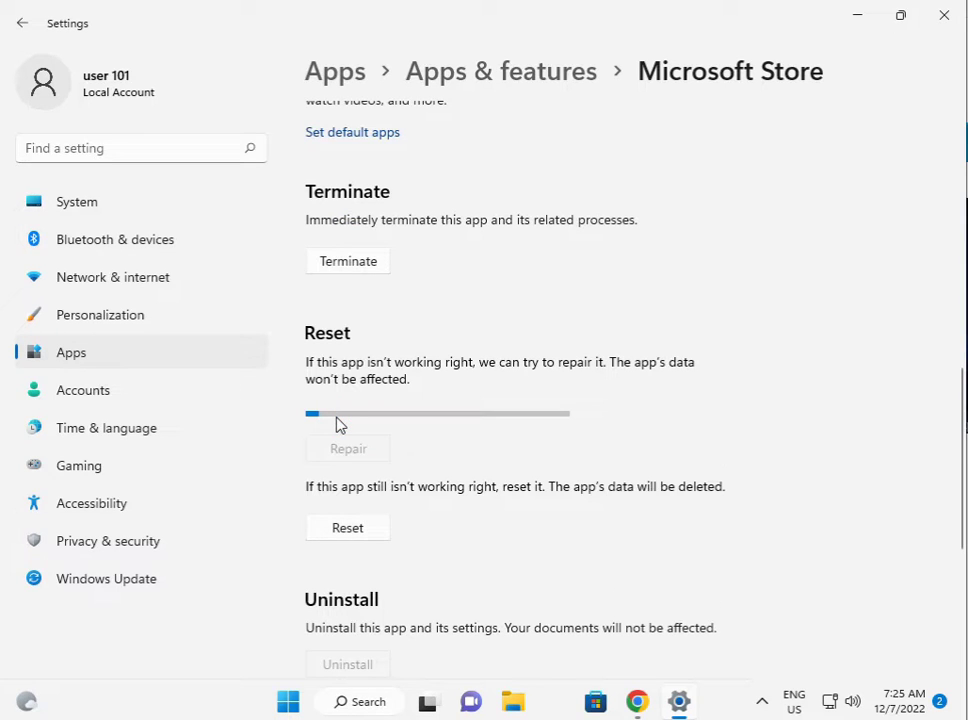
click(347, 448)
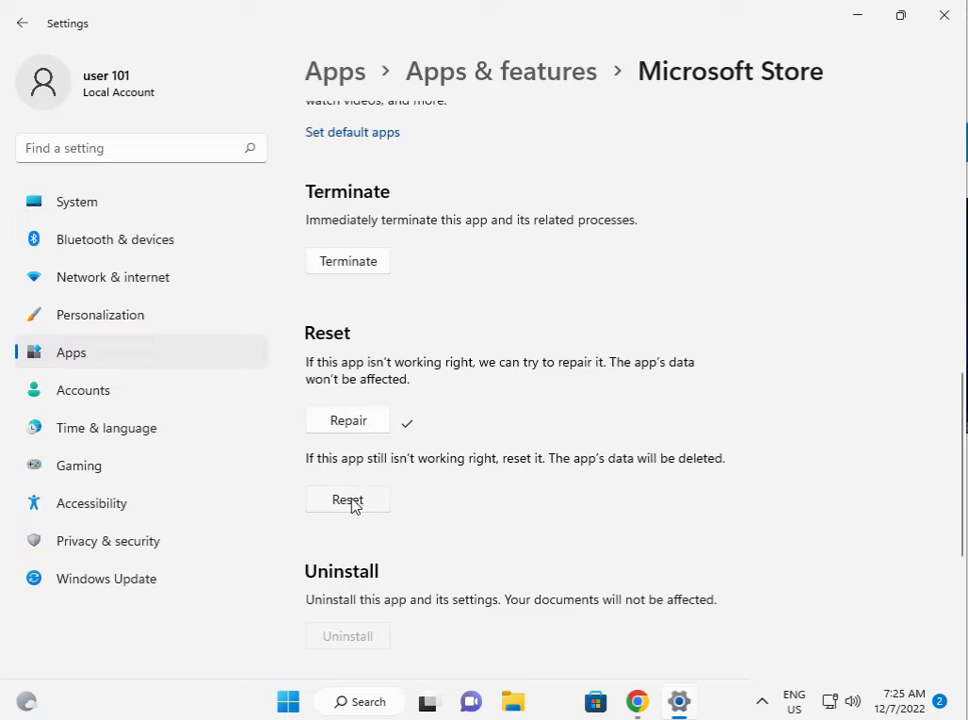
click(347, 499)
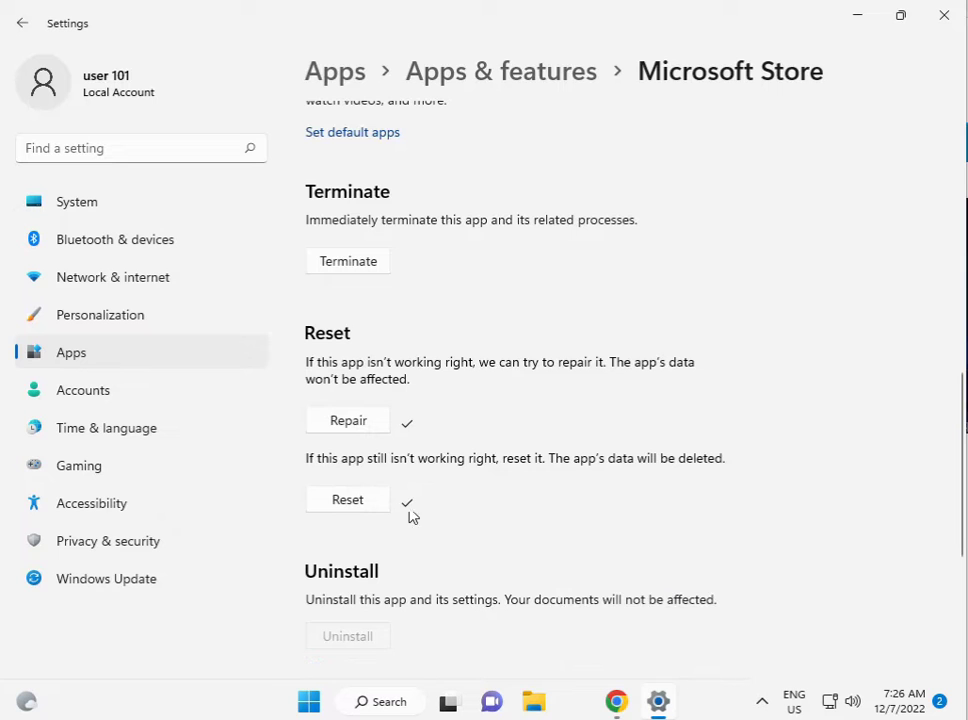
mouse_move(568, 682)
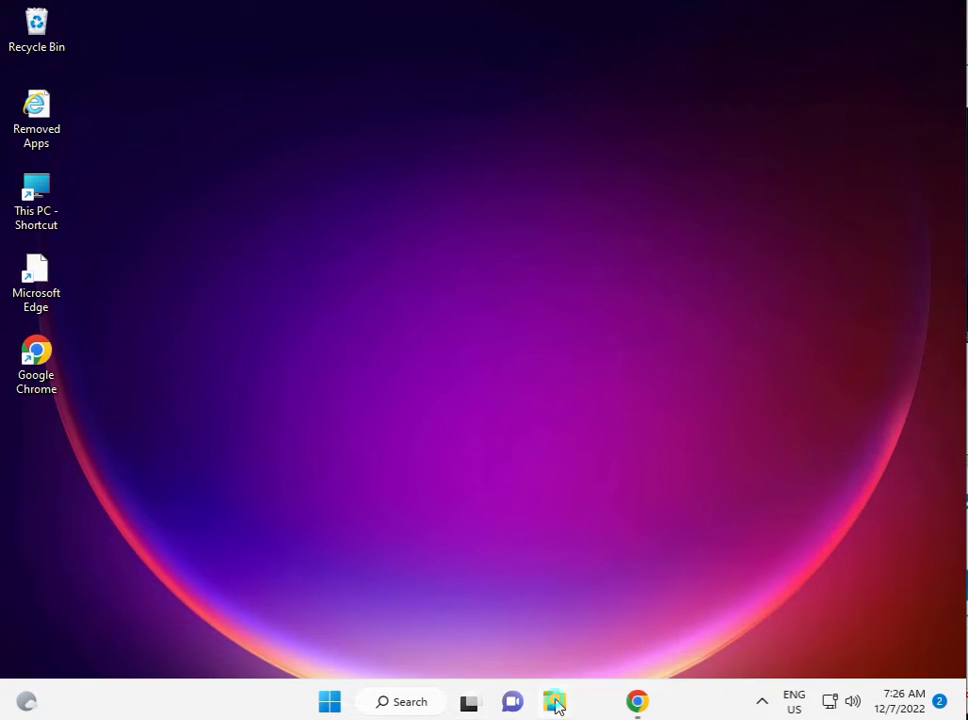
Step: Browse This PC > Local Disk (C:) > Users into the user 101 profile folder
click(554, 701)
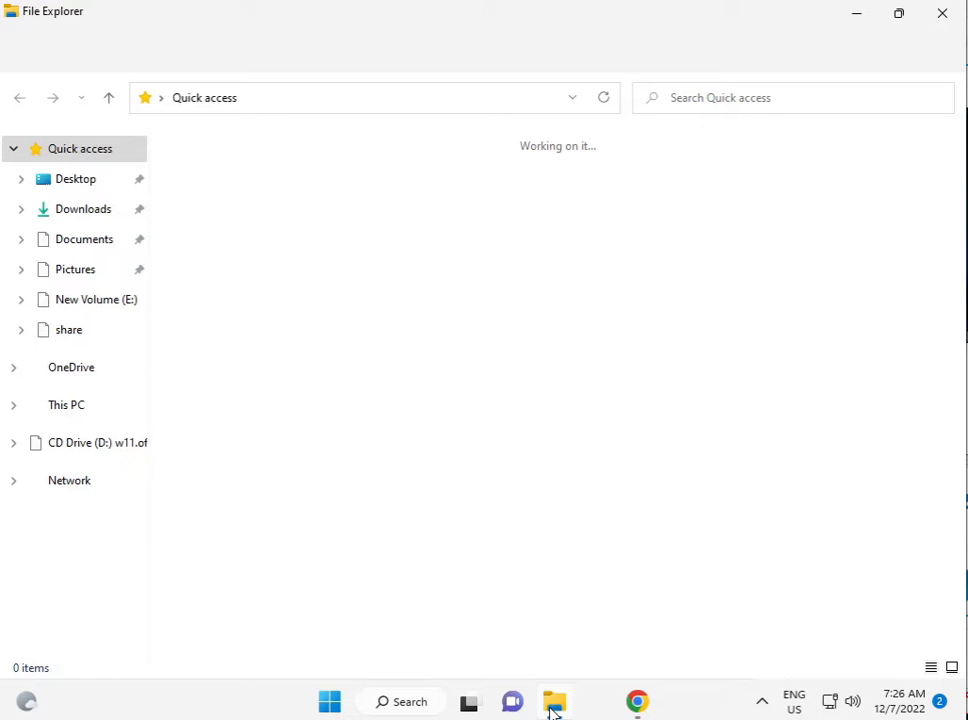
click(66, 404)
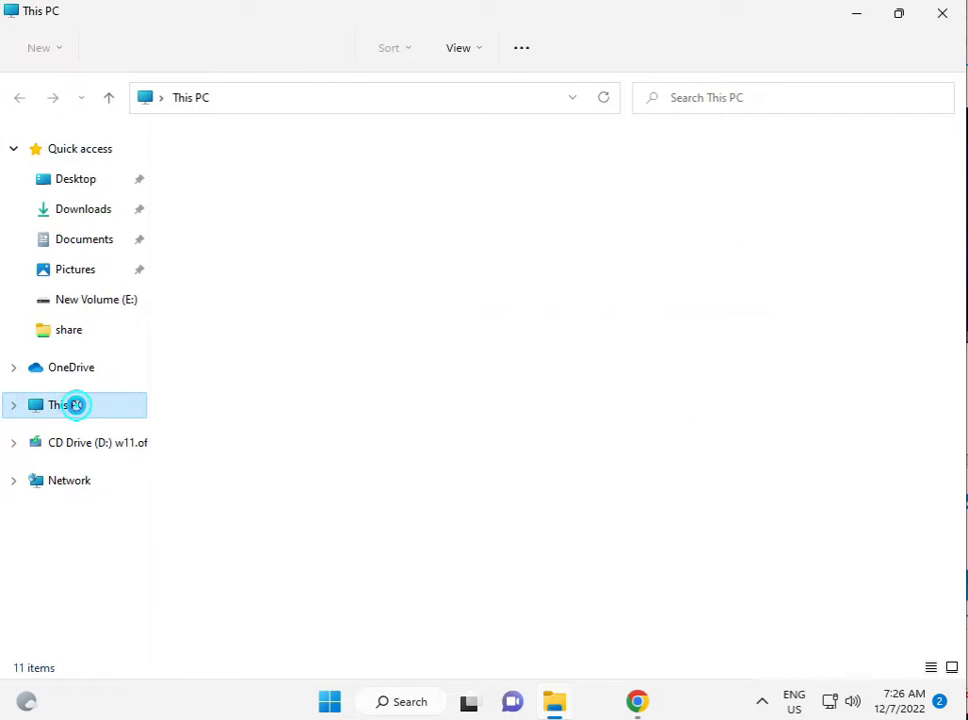
click(67, 404)
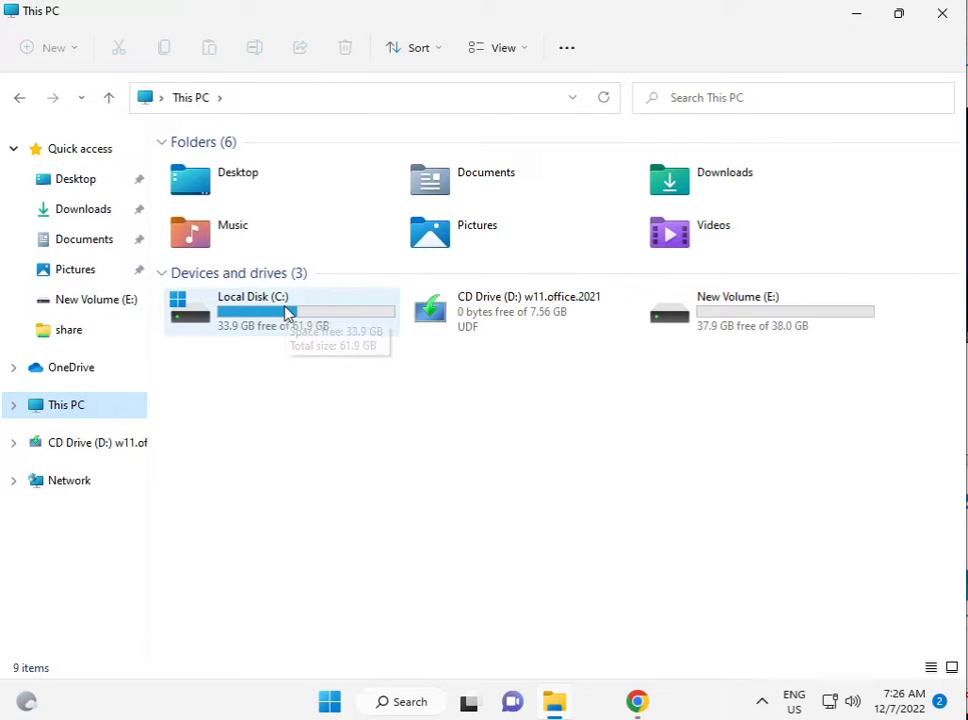
double_click(252, 311)
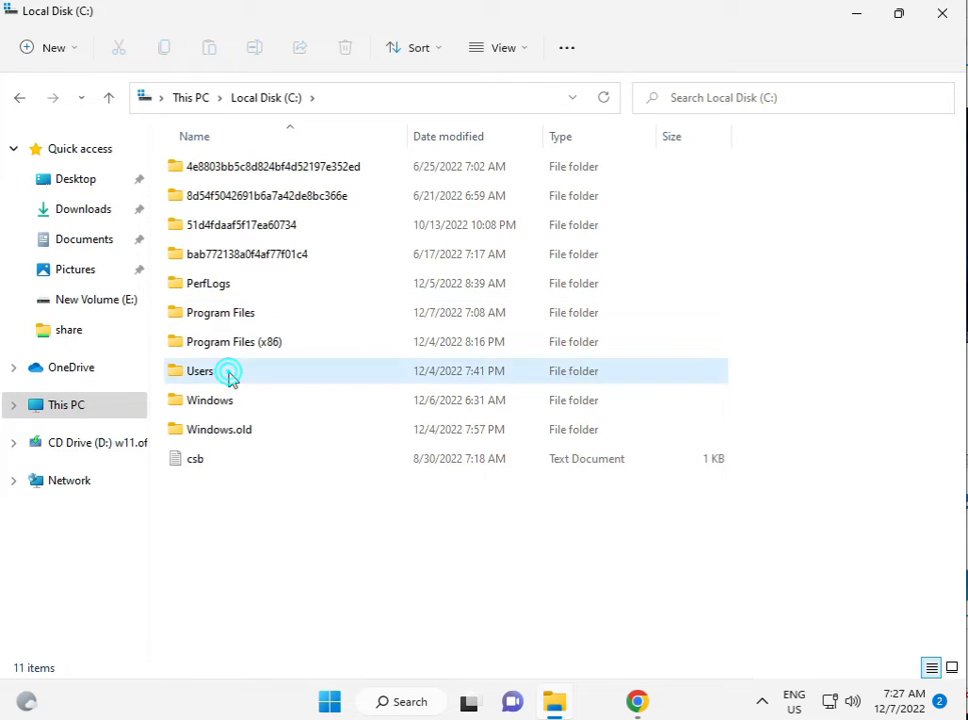
double_click(200, 371)
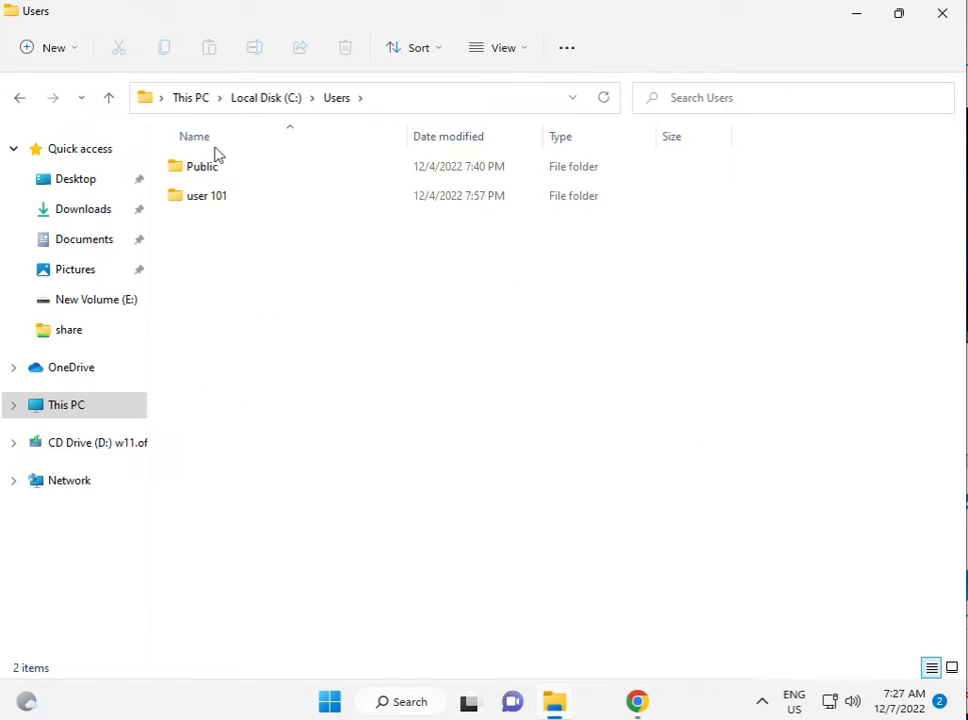
mouse_move(207, 195)
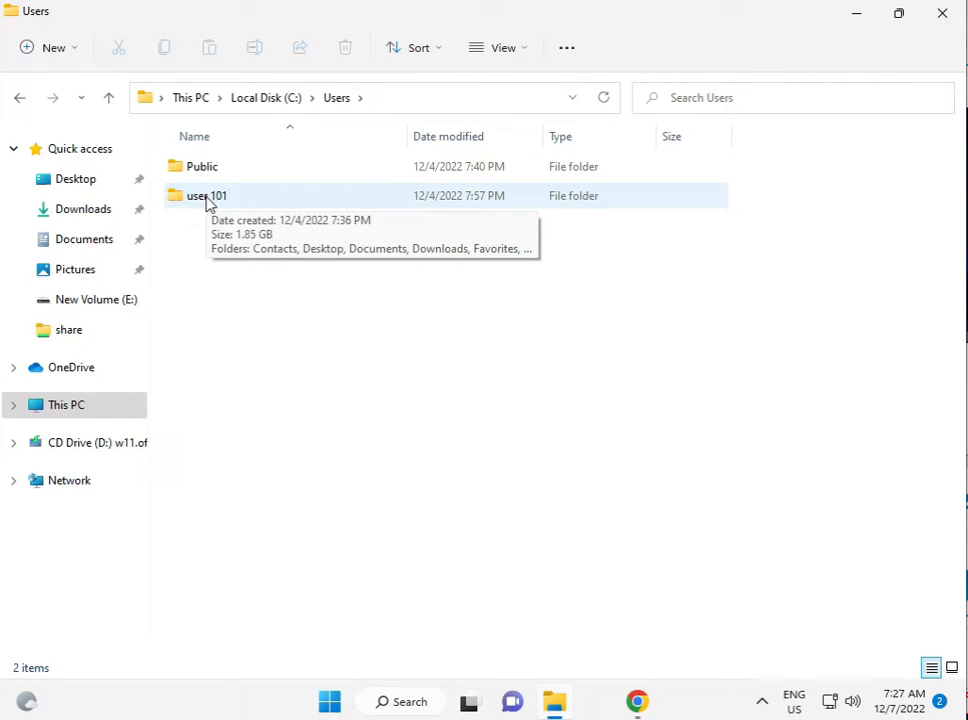
click(207, 195)
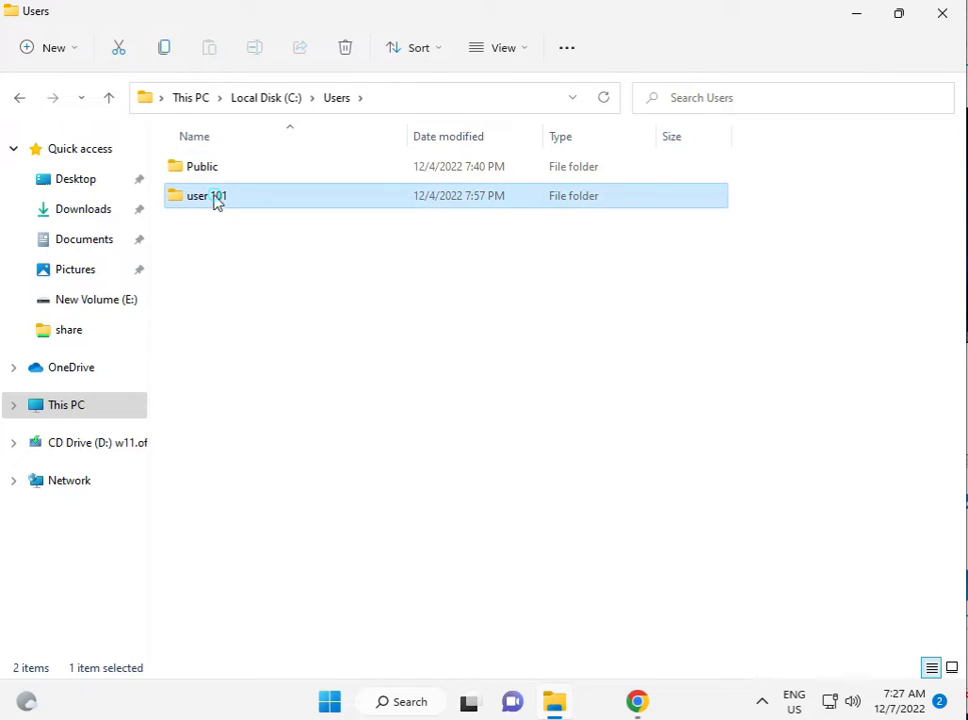
double_click(207, 195)
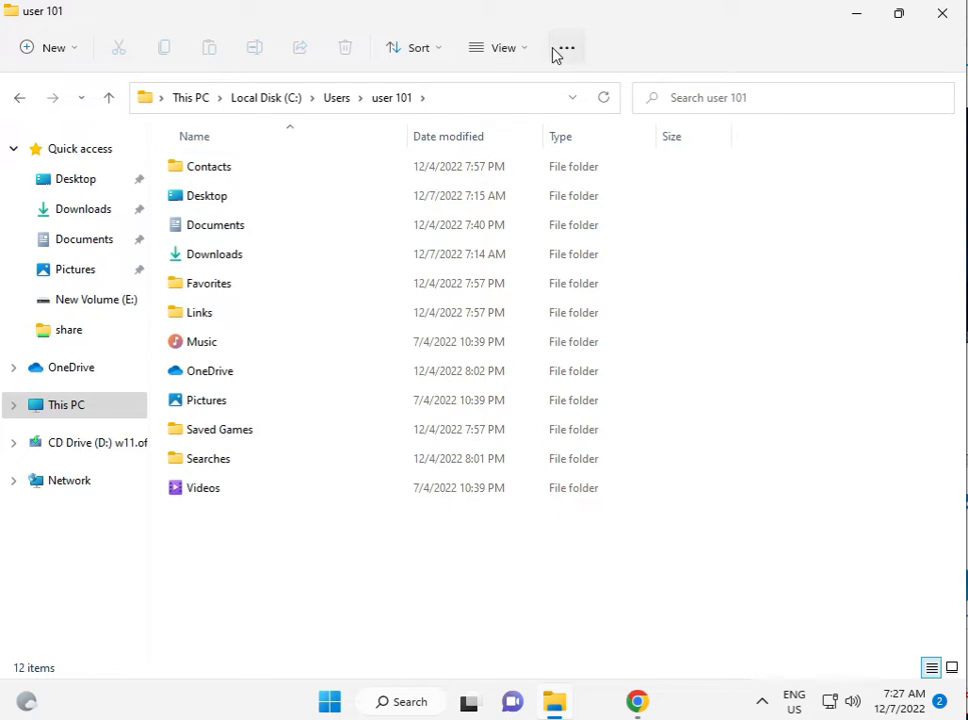
Step: Enable 'Show hidden files, folders, and drives' in Folder Options so AppData and NTUSER.DAT appear
click(566, 47)
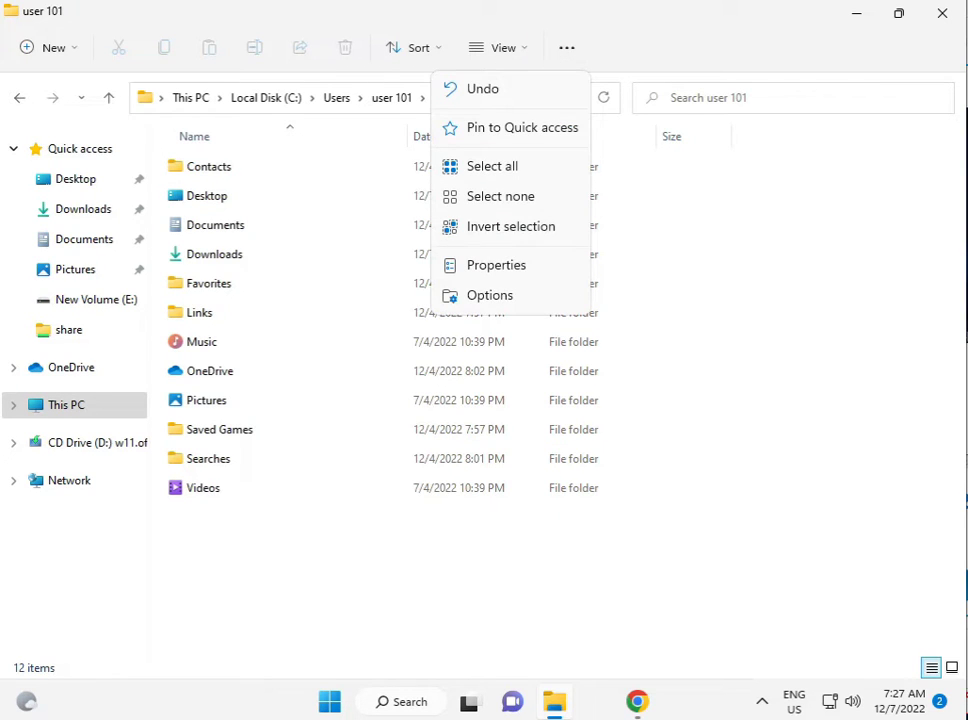
click(496, 265)
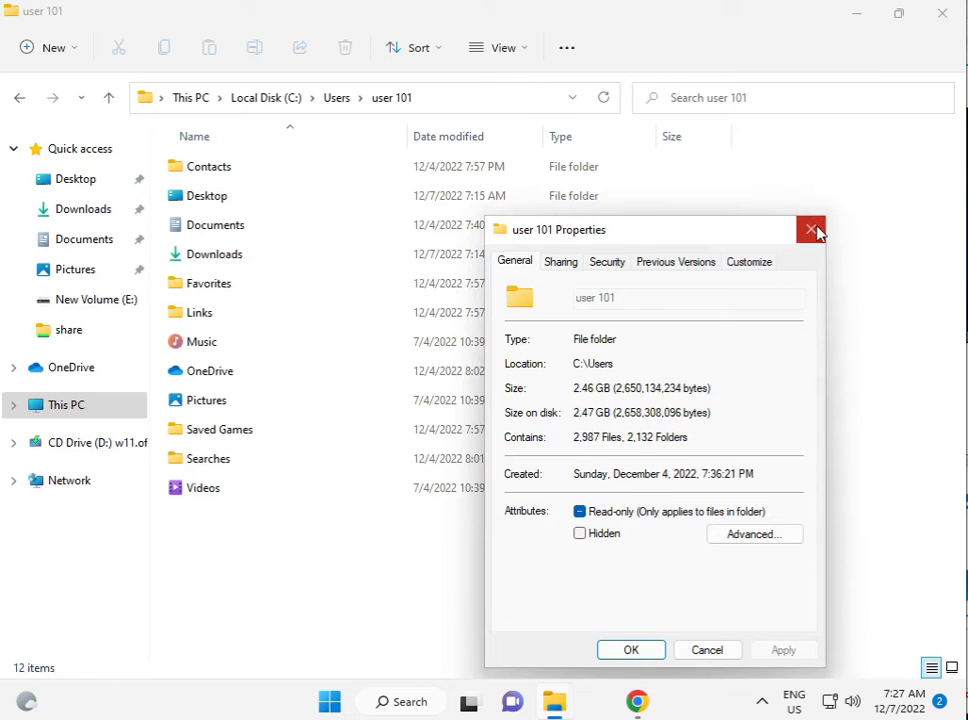
click(810, 230)
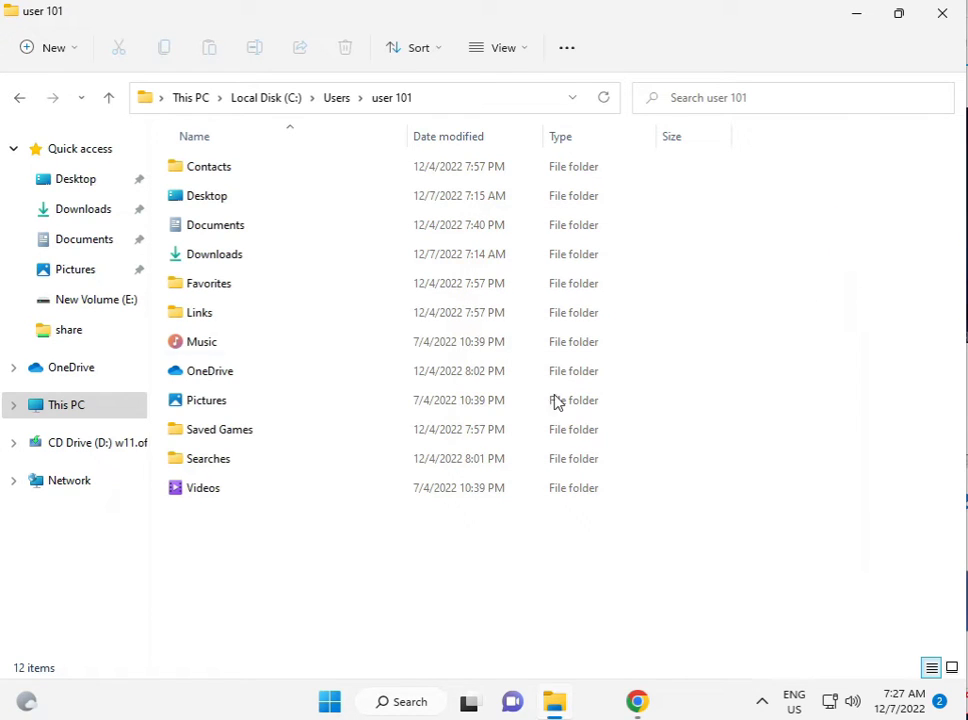
click(567, 47)
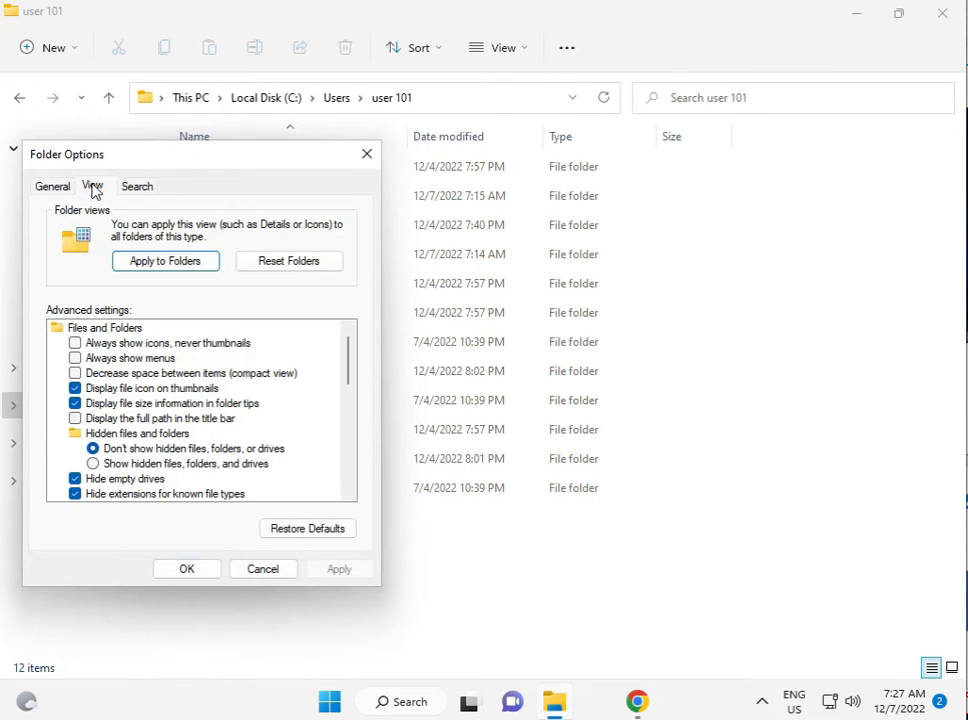
click(92, 463)
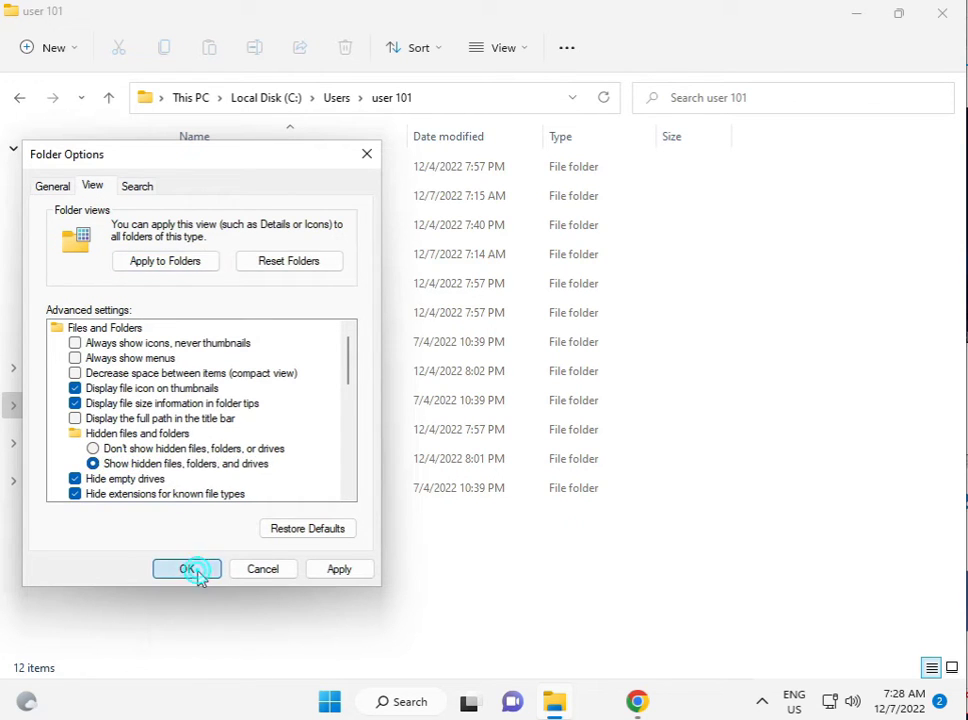
click(186, 568)
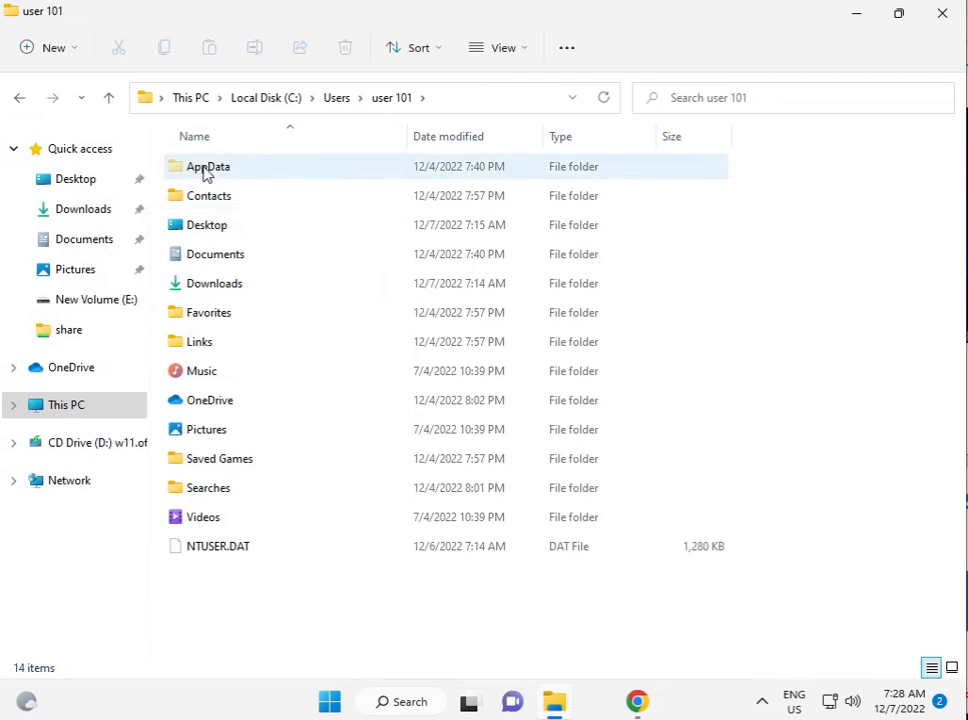
Step: Inside AppData, bring up the Local folder's Security permissions editor
click(207, 166)
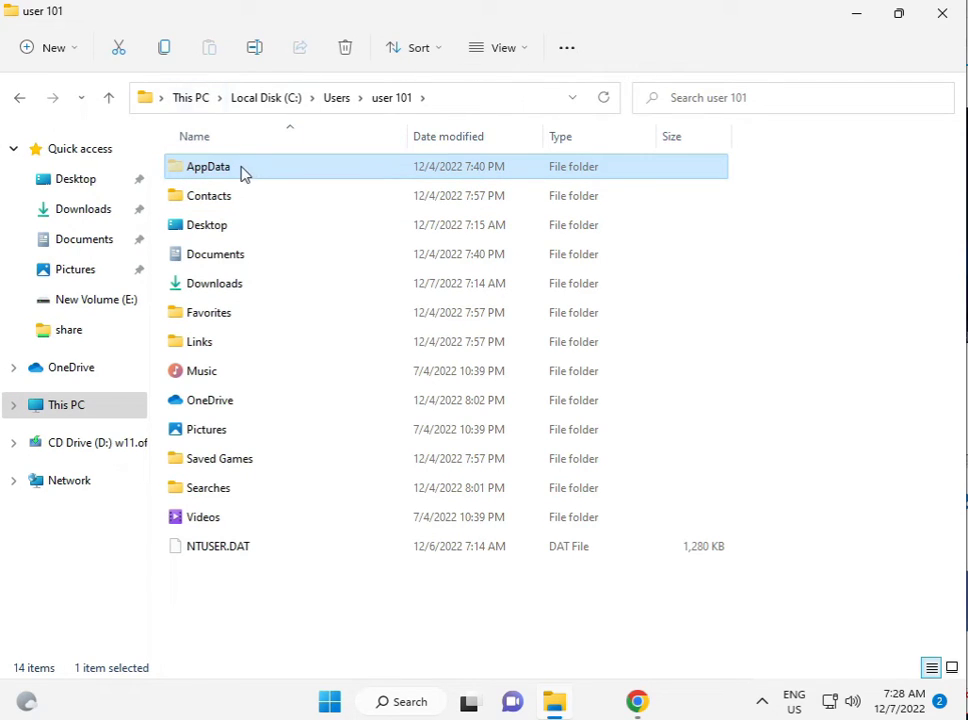
double_click(208, 166)
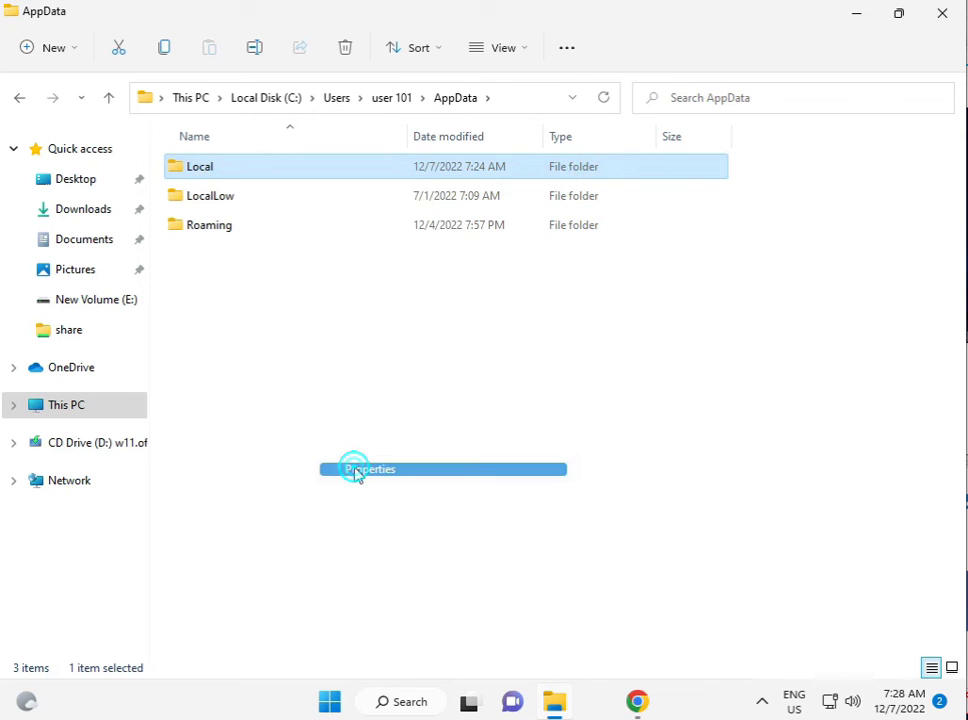
click(370, 469)
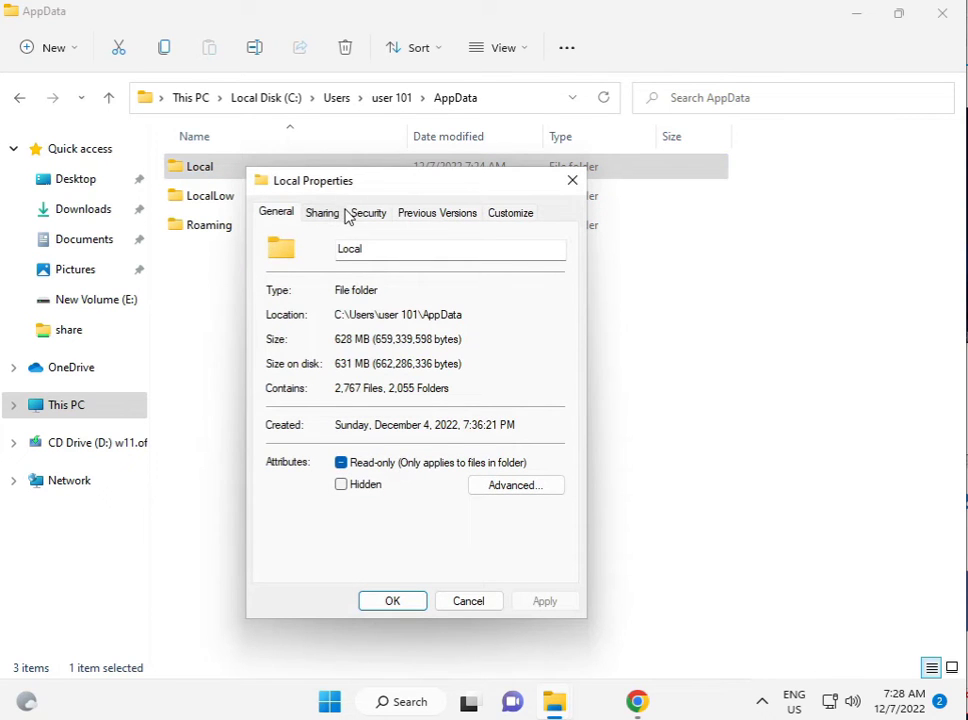
click(368, 212)
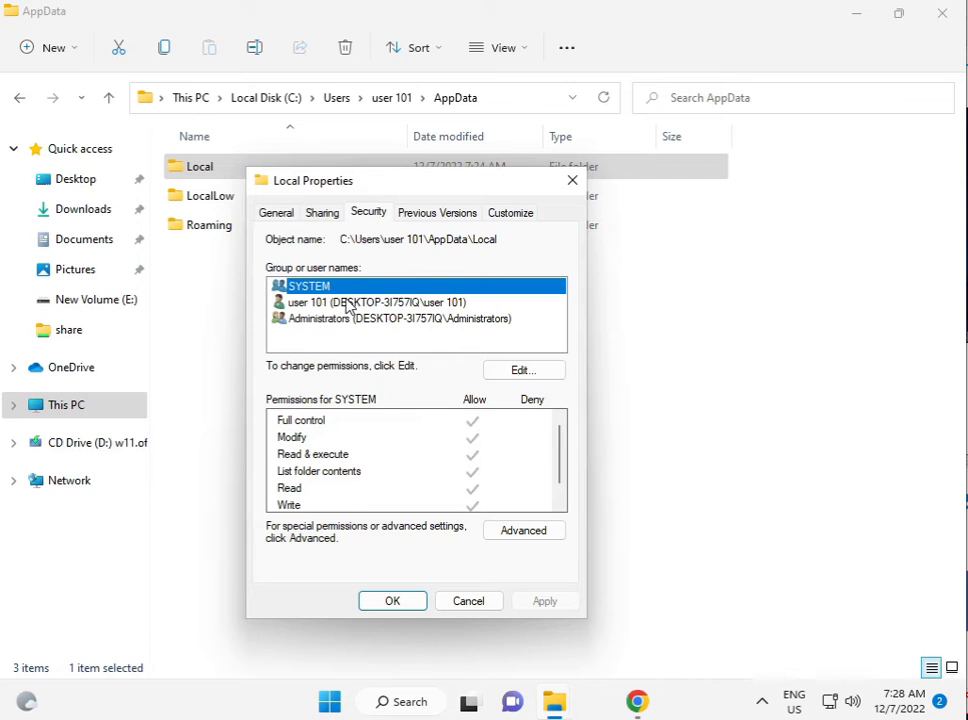
click(523, 370)
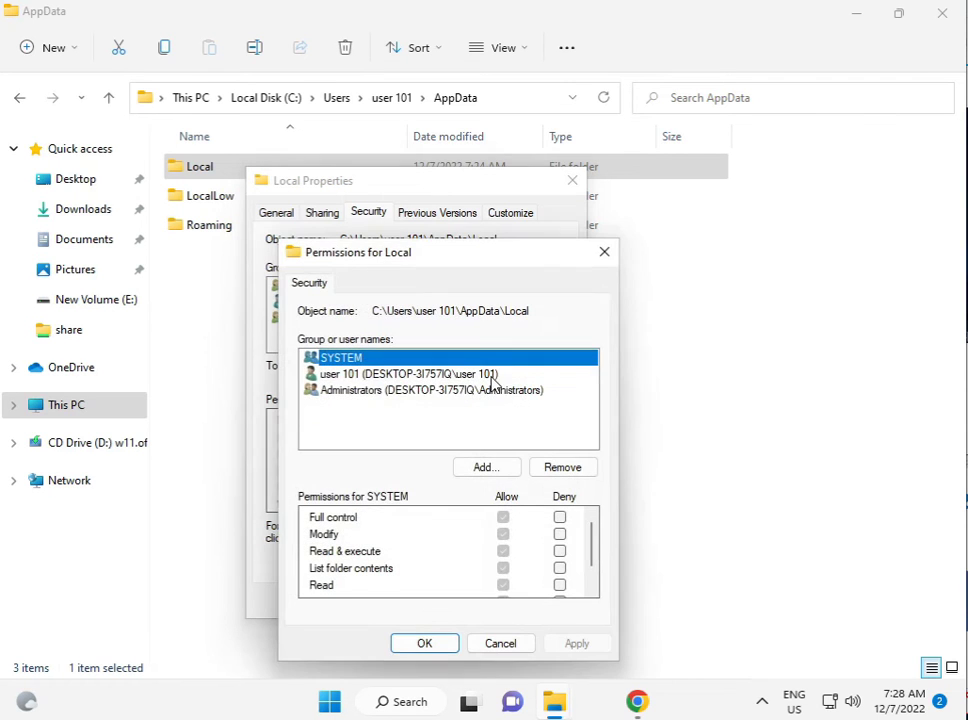
Step: Add Everyone to Local's permissions with Full control allowed and apply the change
click(406, 373)
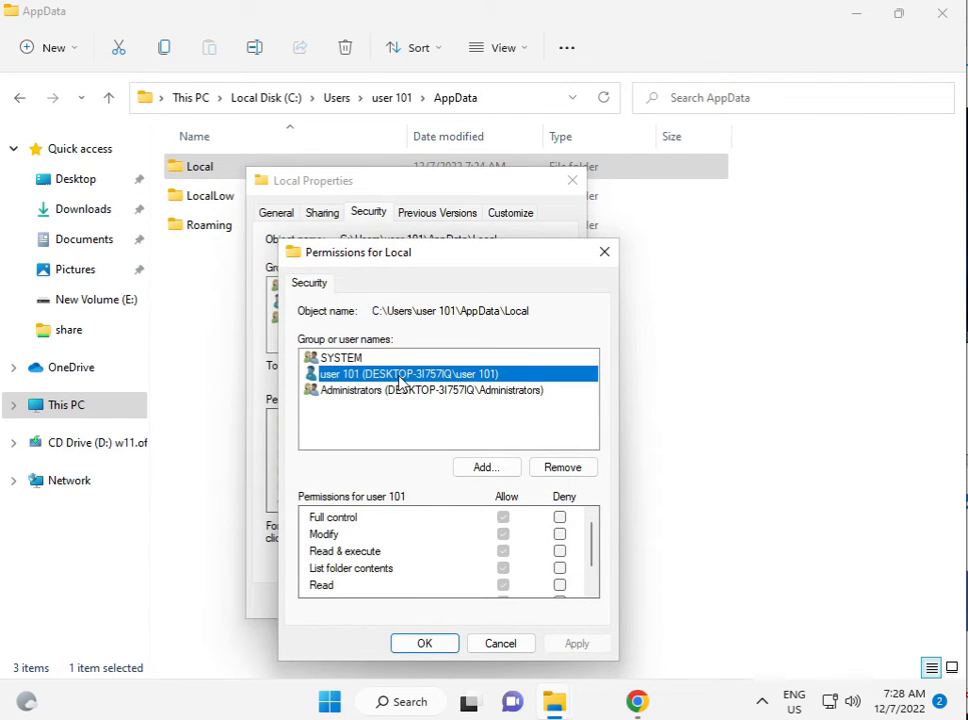
click(341, 357)
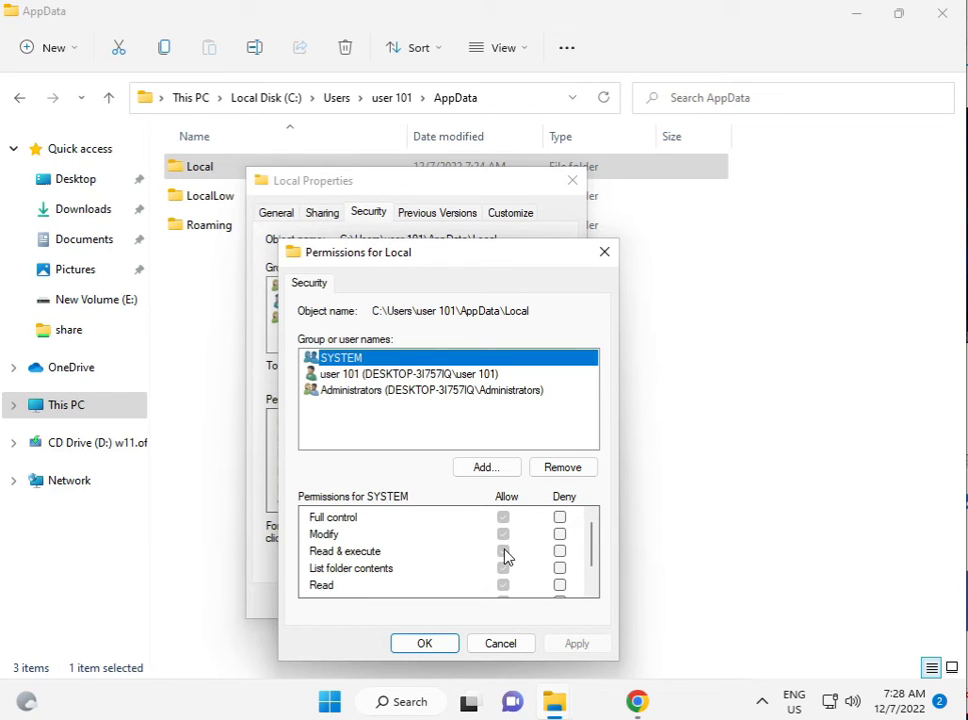
click(484, 467)
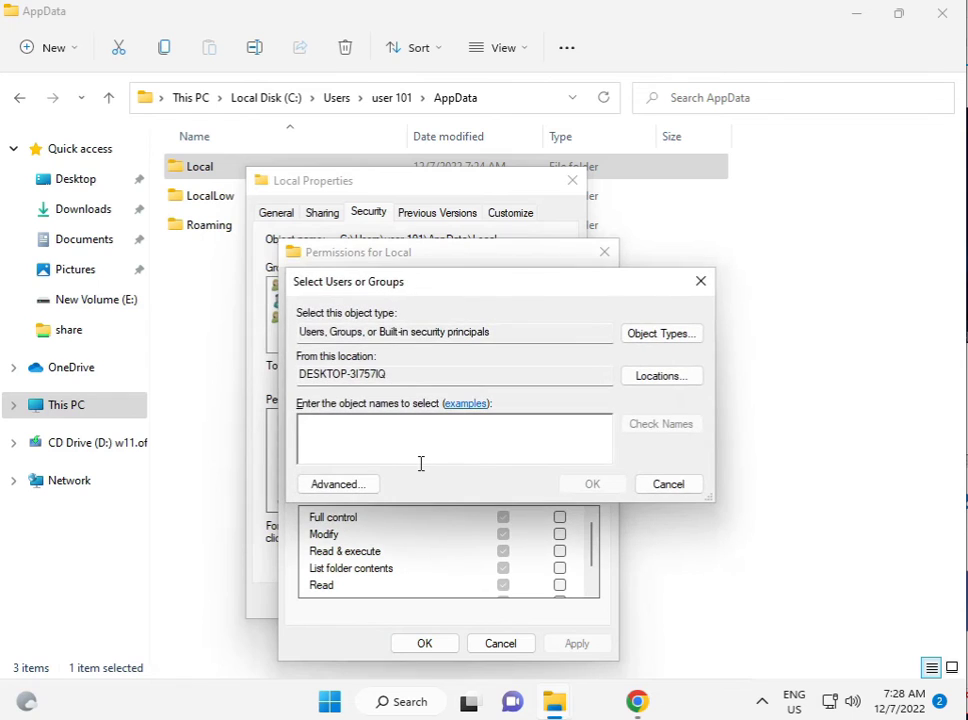
text(ev)
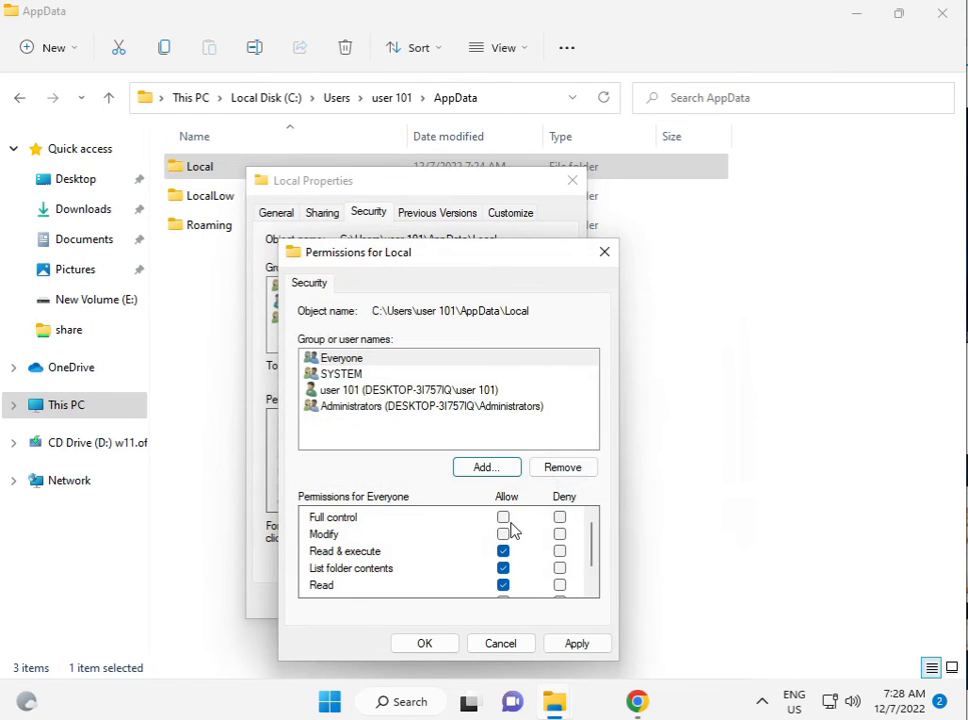
click(503, 517)
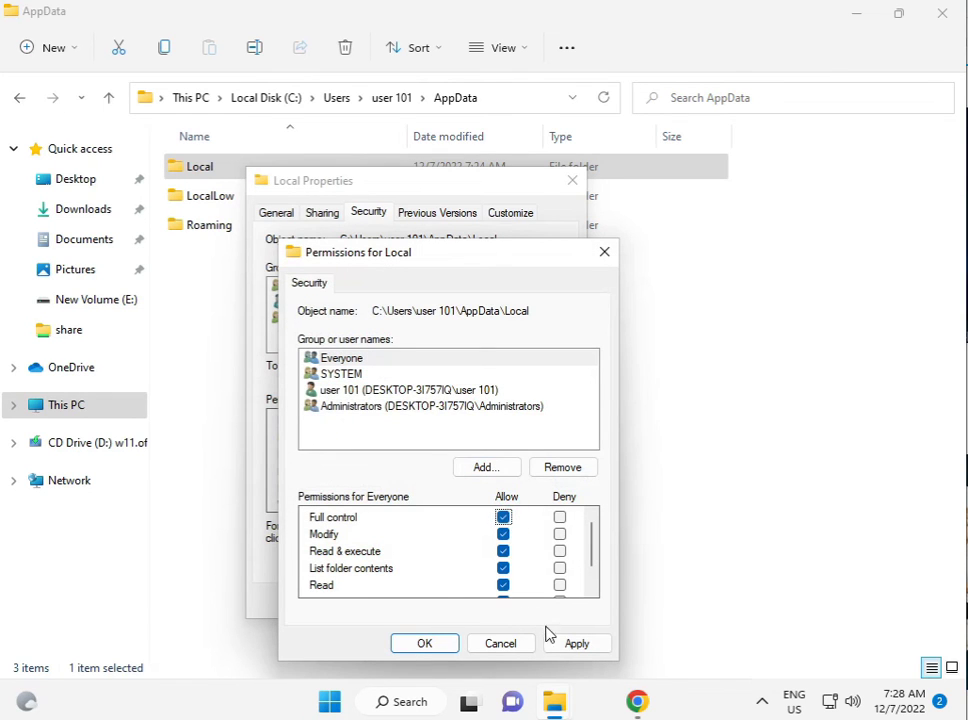
click(577, 643)
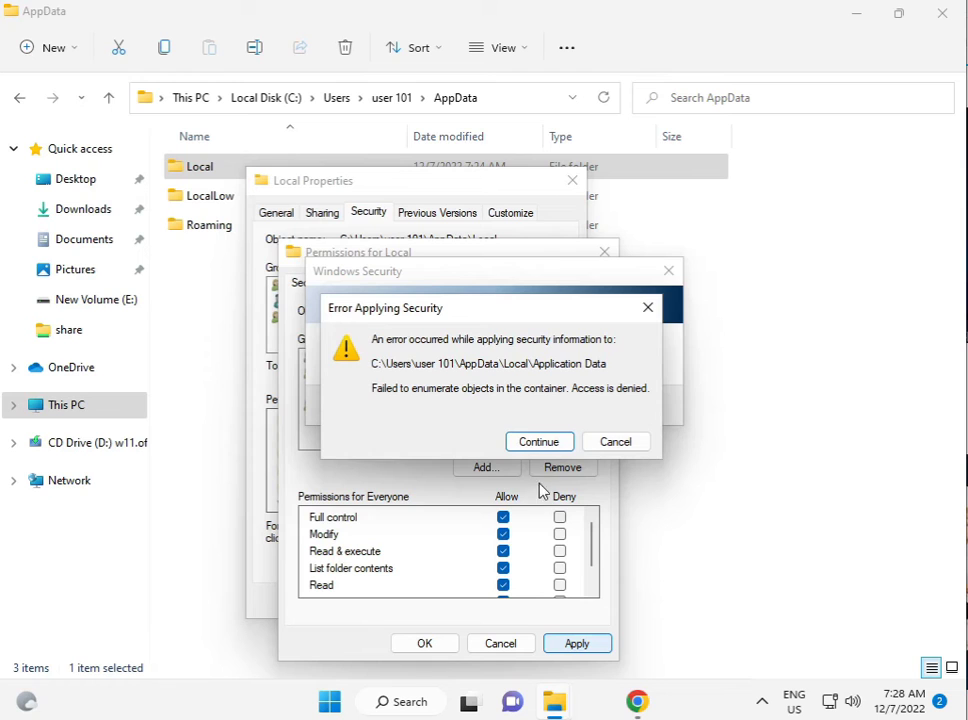
Step: Continue past both access-denied errors and accept Everyone's full-control permissions, closing the dialogs
click(539, 441)
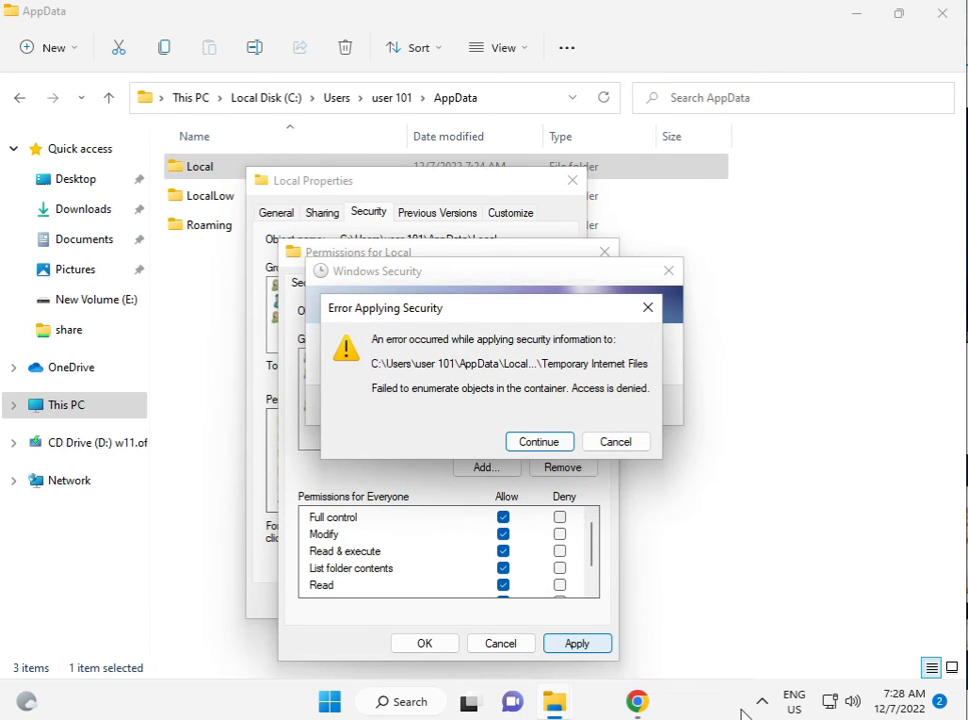
click(539, 441)
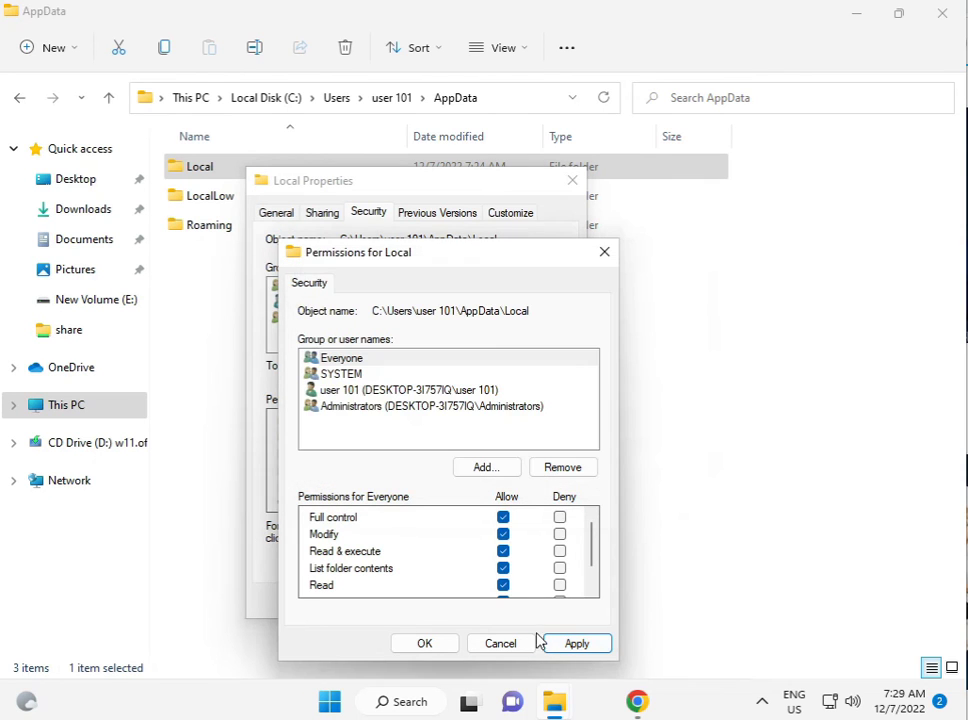
click(577, 643)
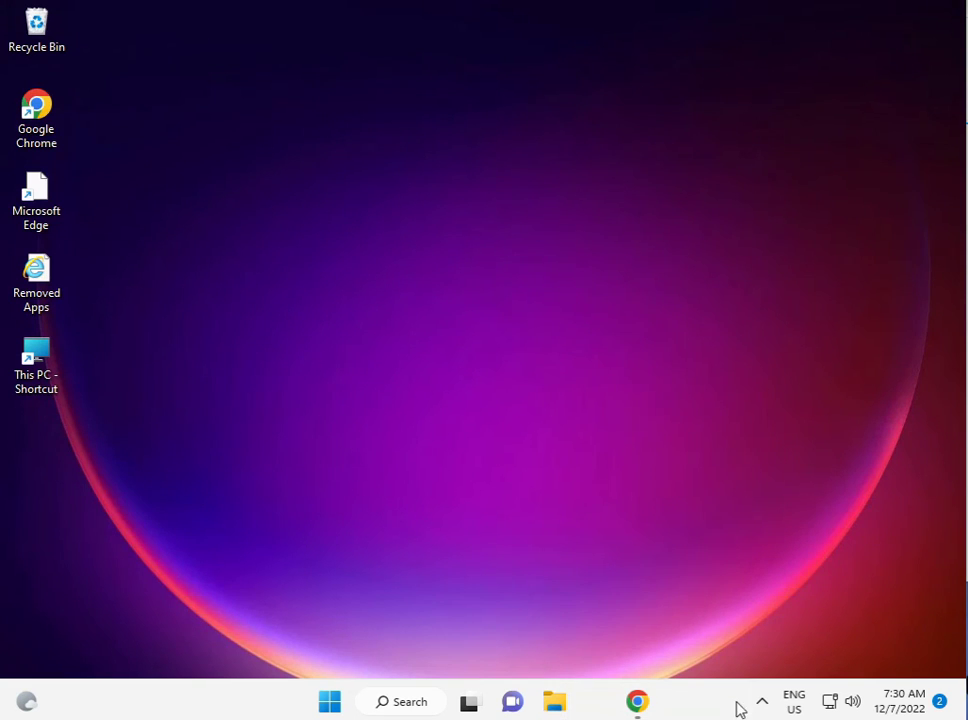
click(761, 700)
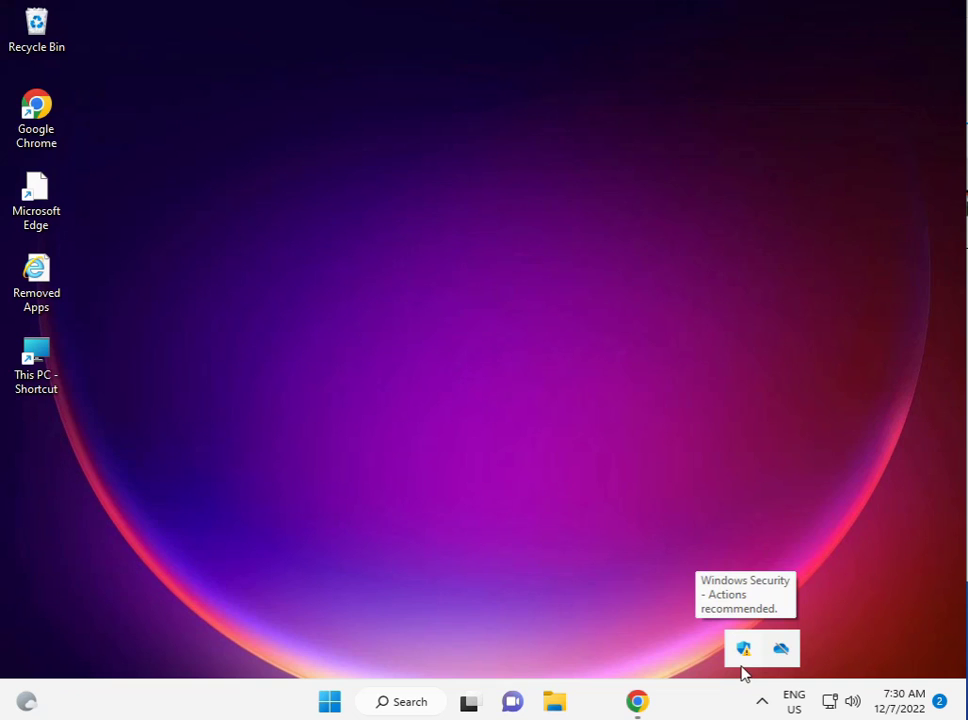
right_click(743, 648)
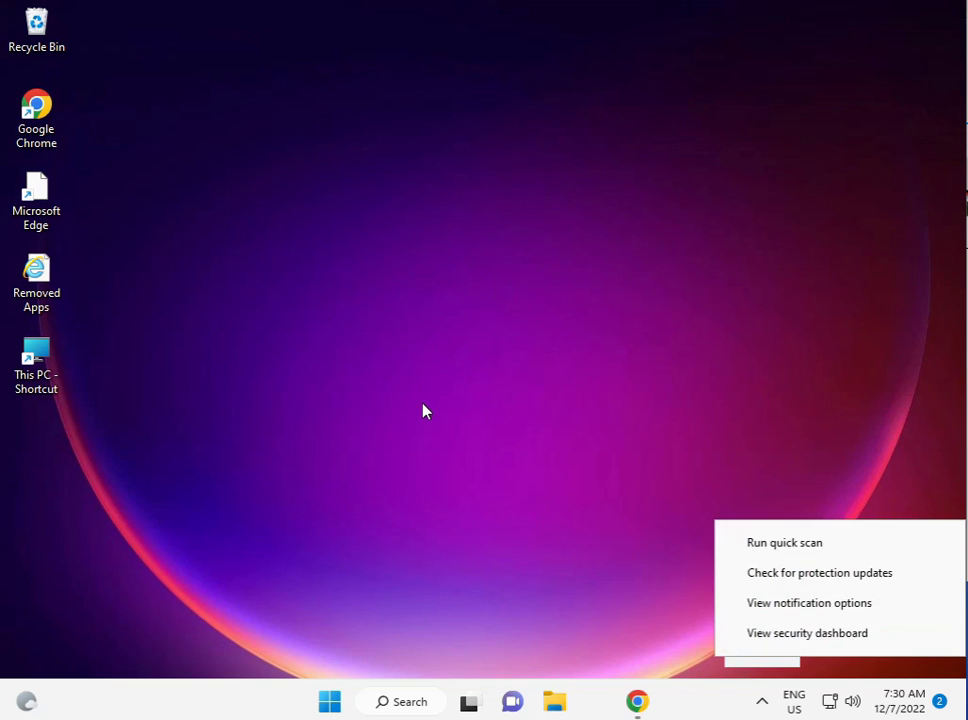
click(420, 406)
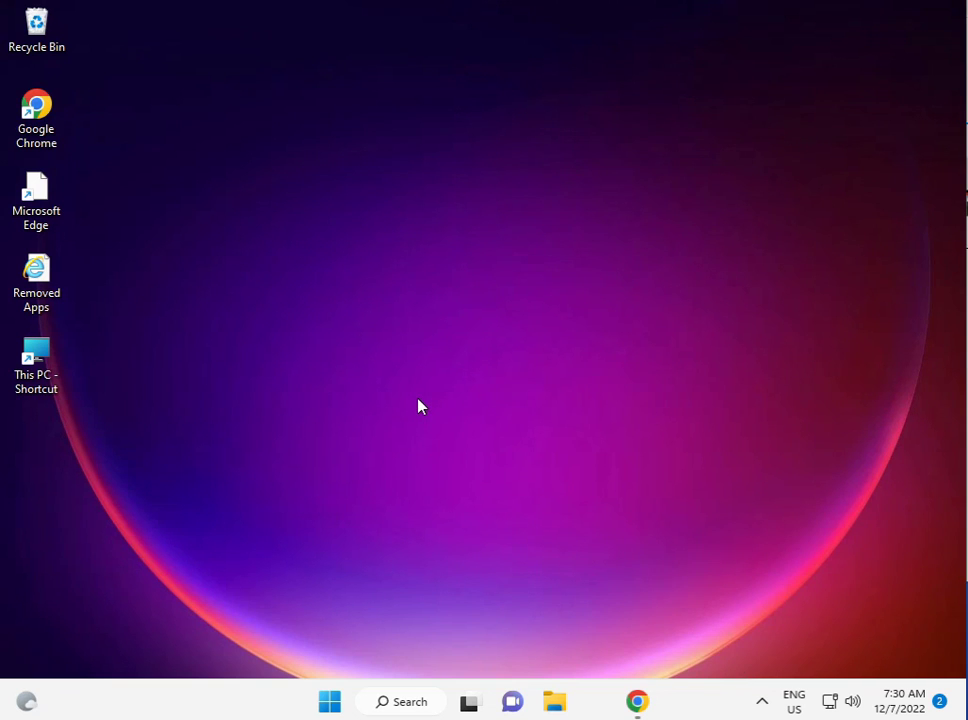